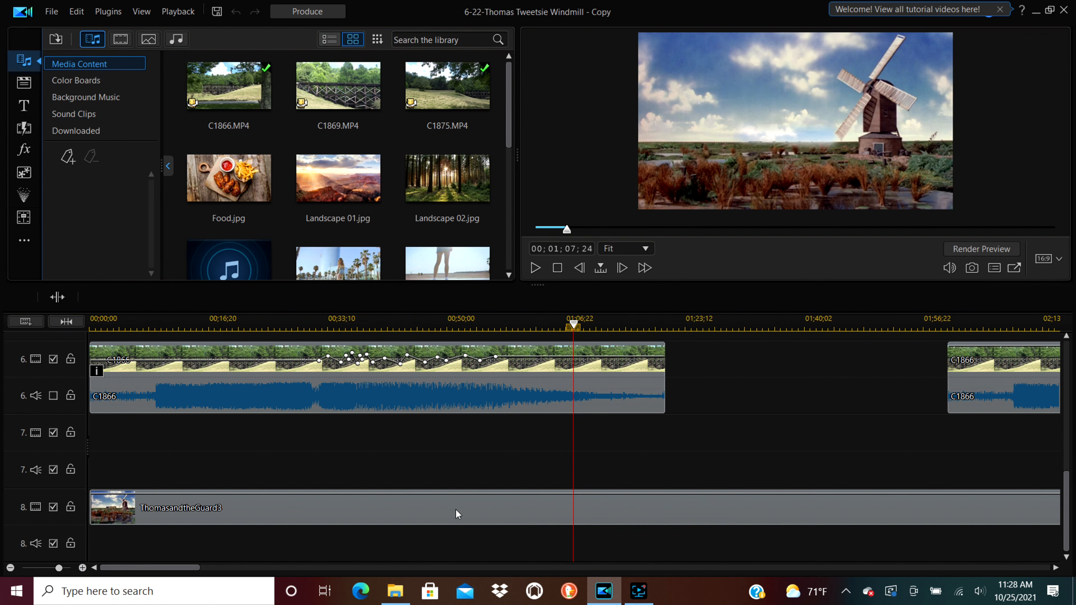
Scrub the source clip to the train crossing the trestle bridge and bring the track 4 clip into Mask Designer
click(338, 85)
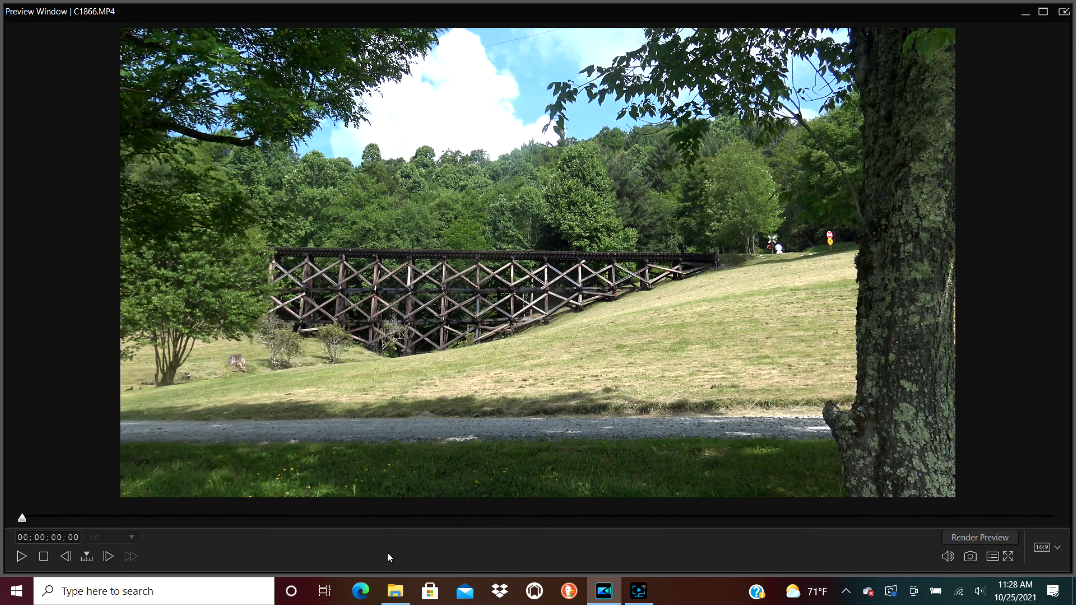
drag(22, 517, 450, 517)
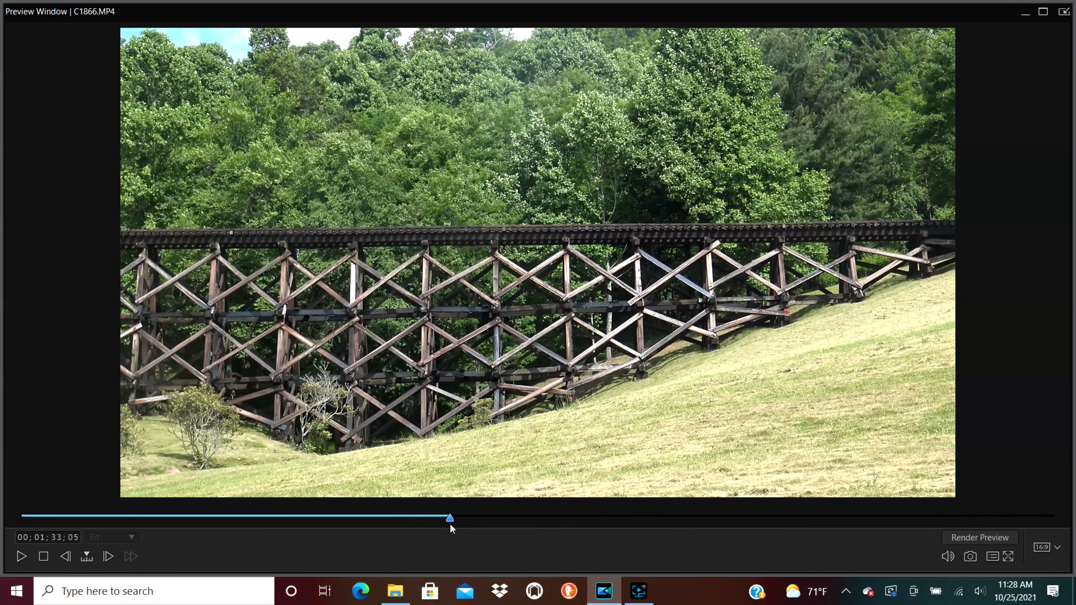
drag(450, 516, 733, 520)
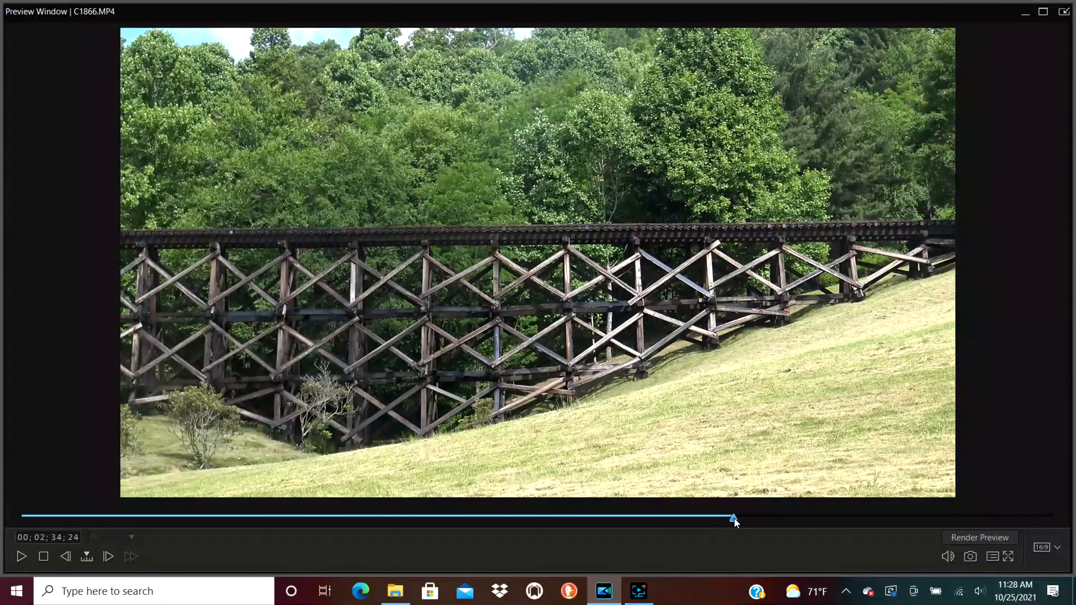
drag(734, 518, 843, 518)
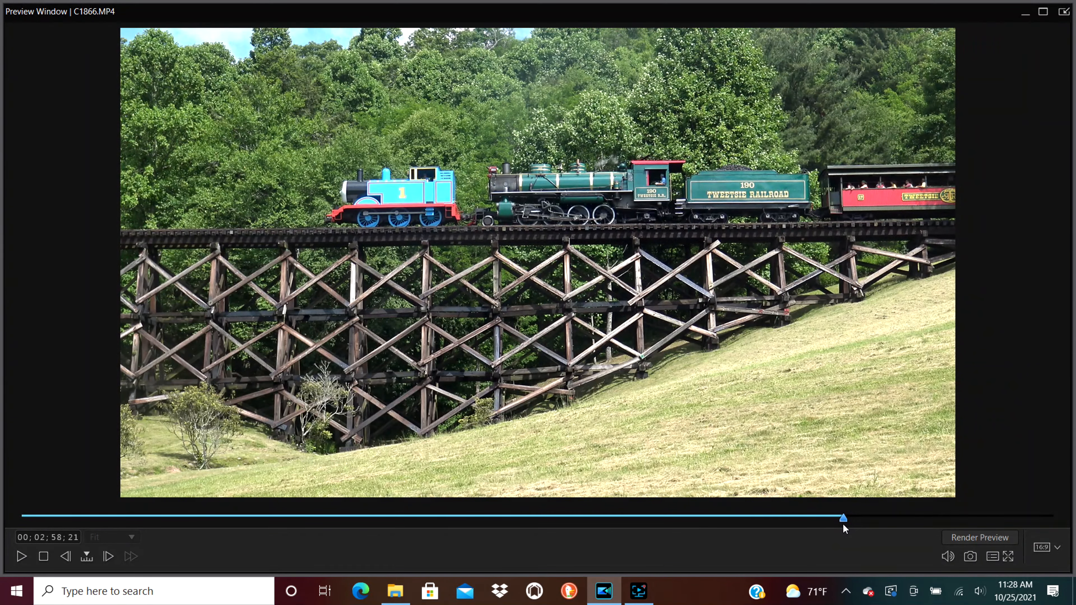
click(20, 557)
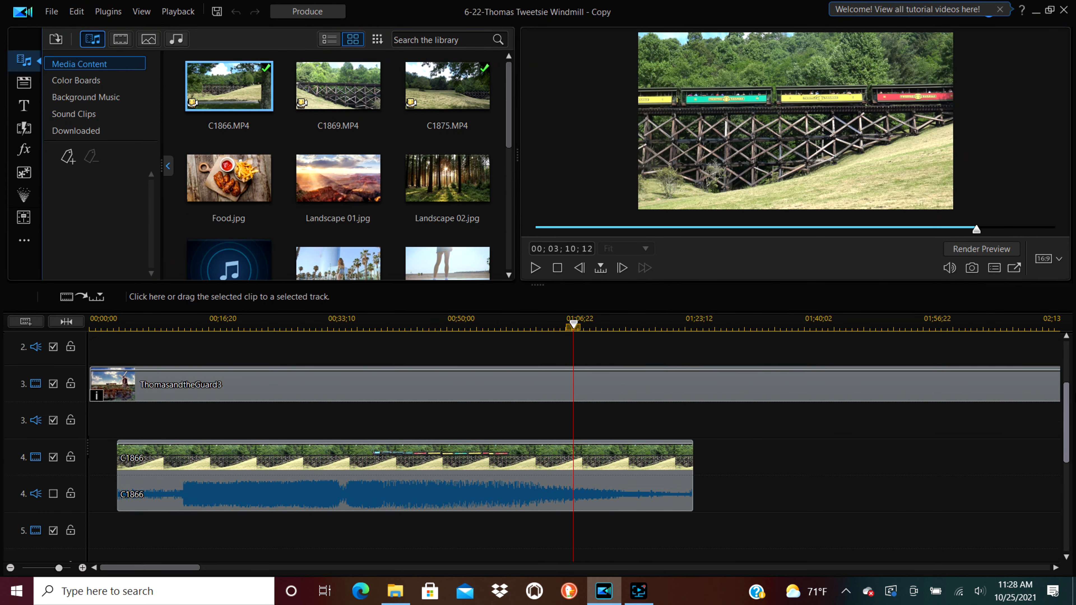
scroll(down, 3)
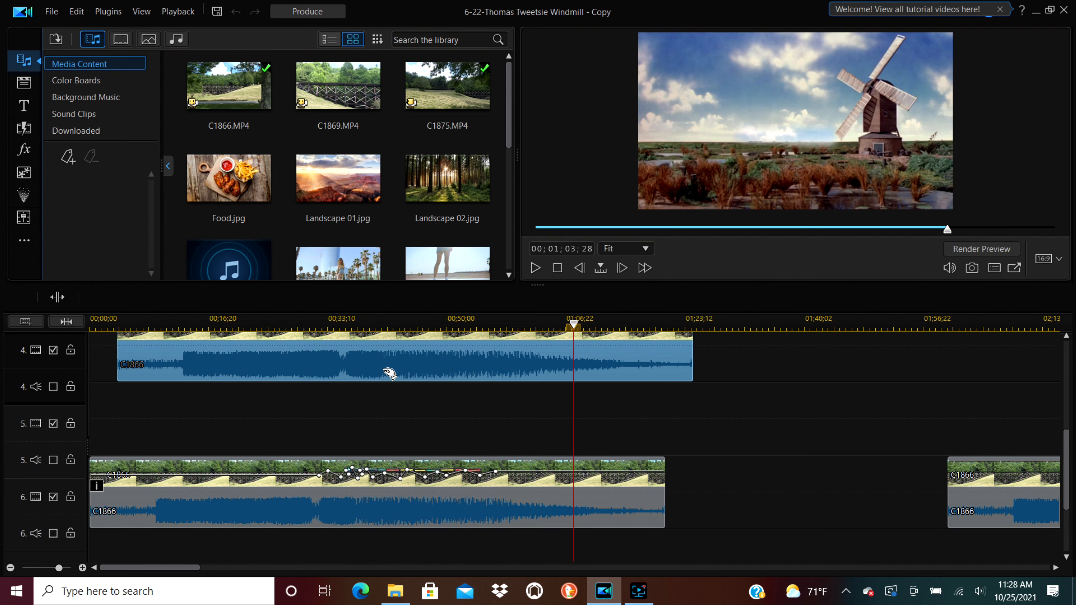
click(154, 297)
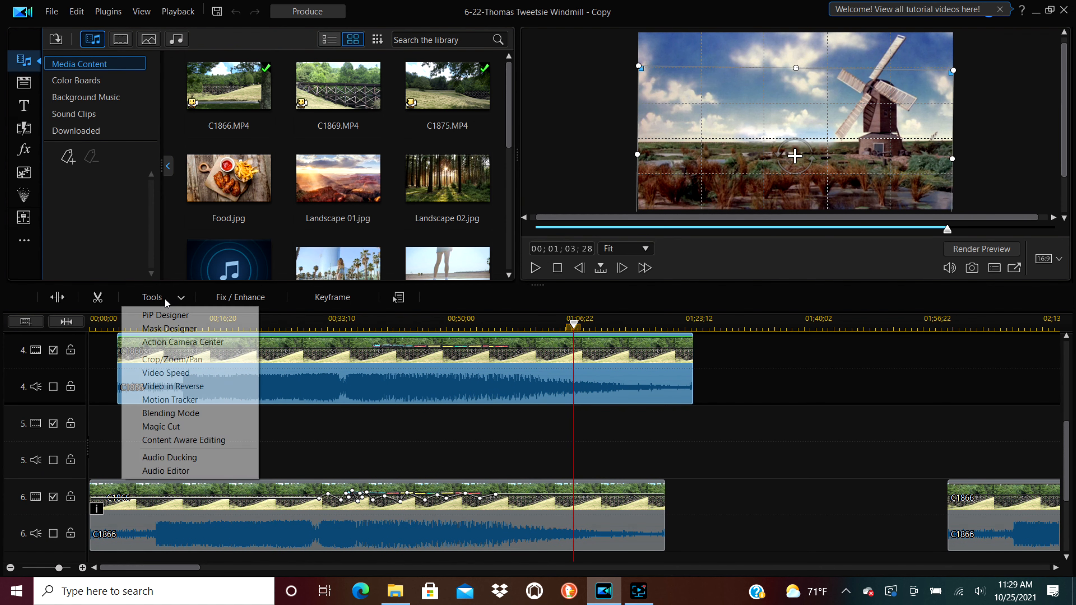
click(169, 328)
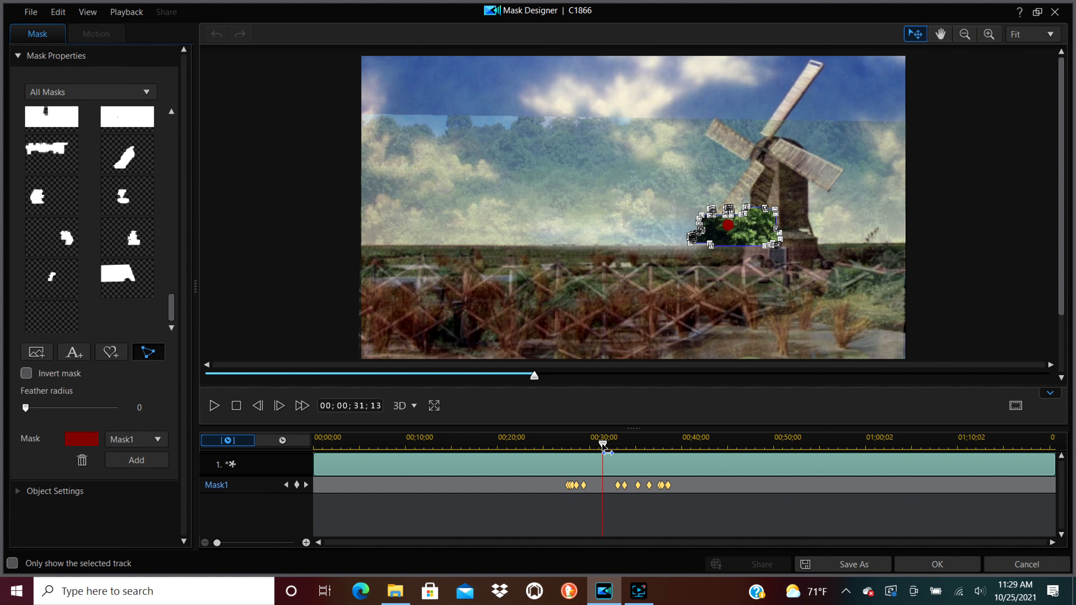
Play the existing masked clip to check Thomas passing the windmill, then pause
drag(602, 446, 571, 446)
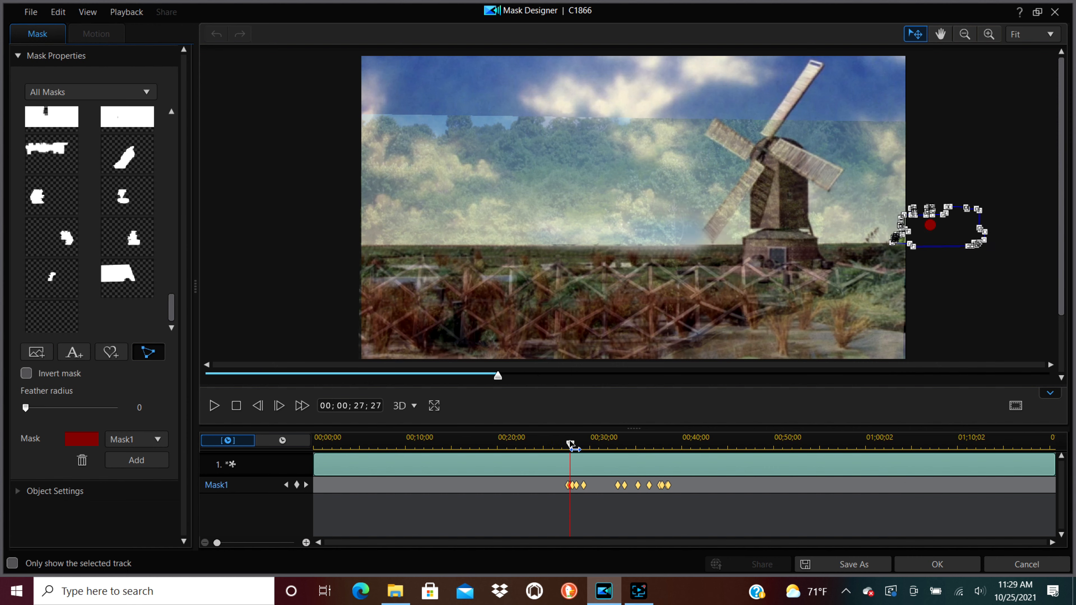
click(215, 406)
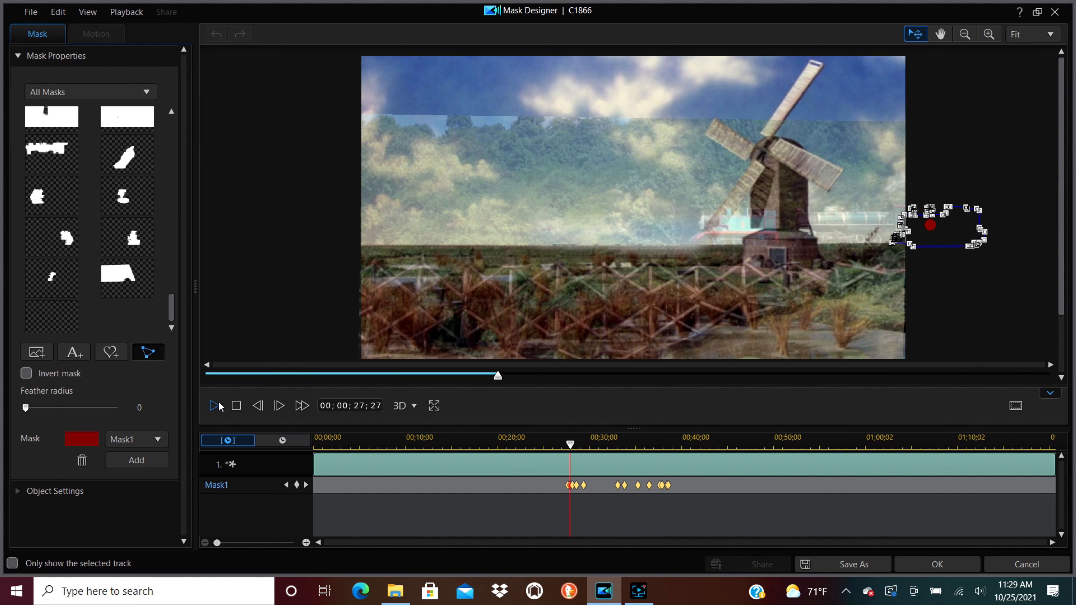
click(214, 406)
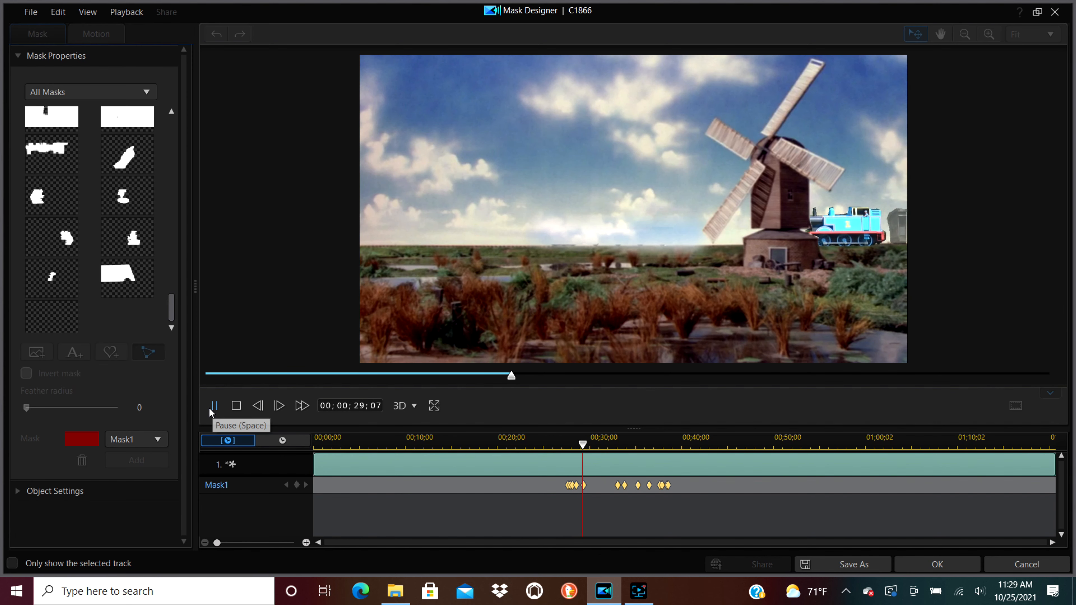
click(215, 406)
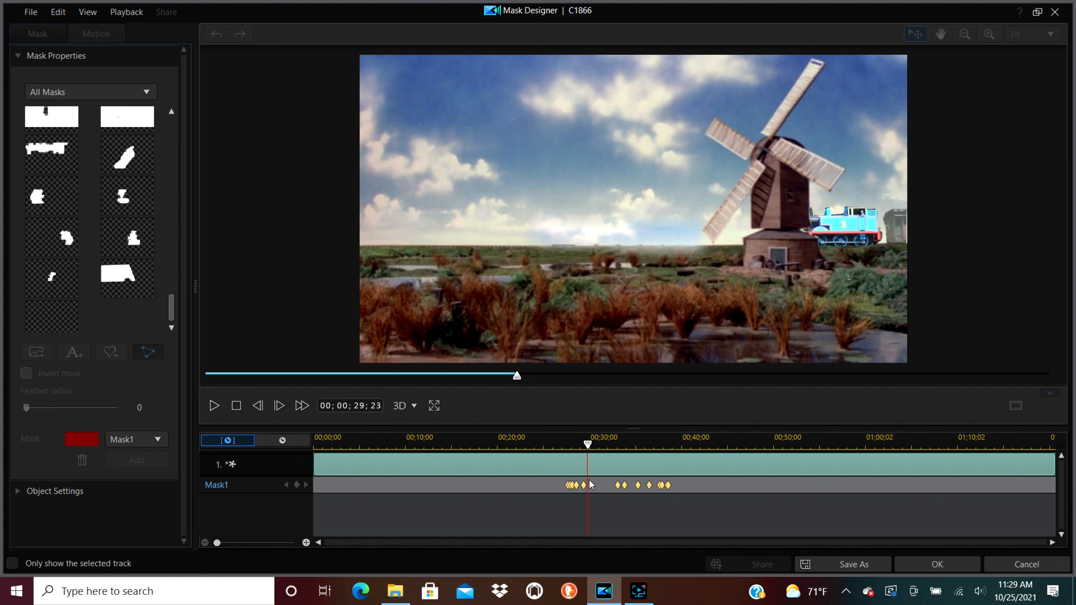
mouse_move(801, 266)
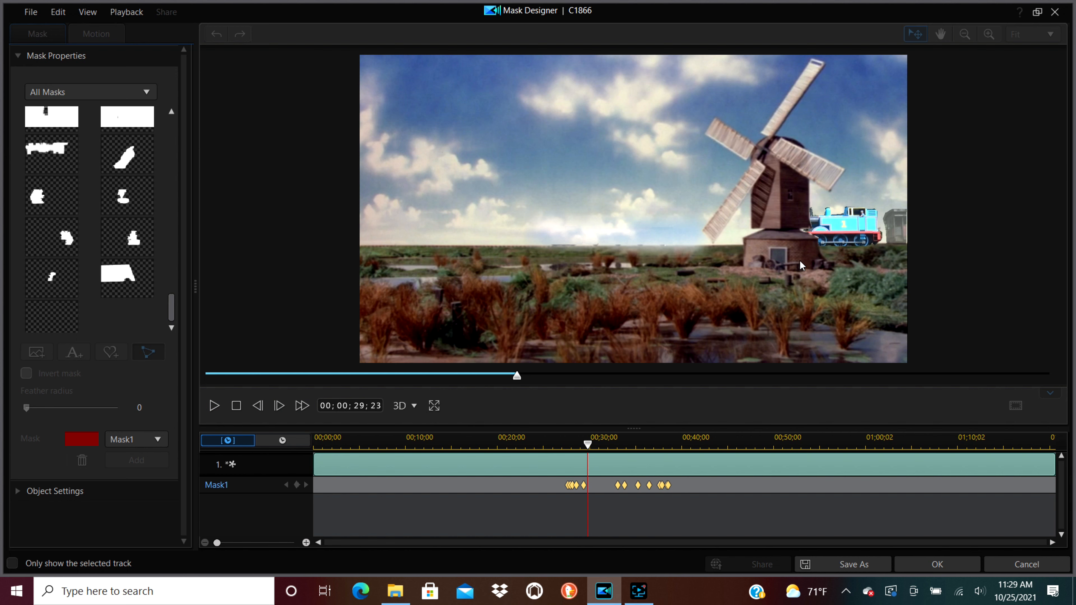
mouse_move(820, 332)
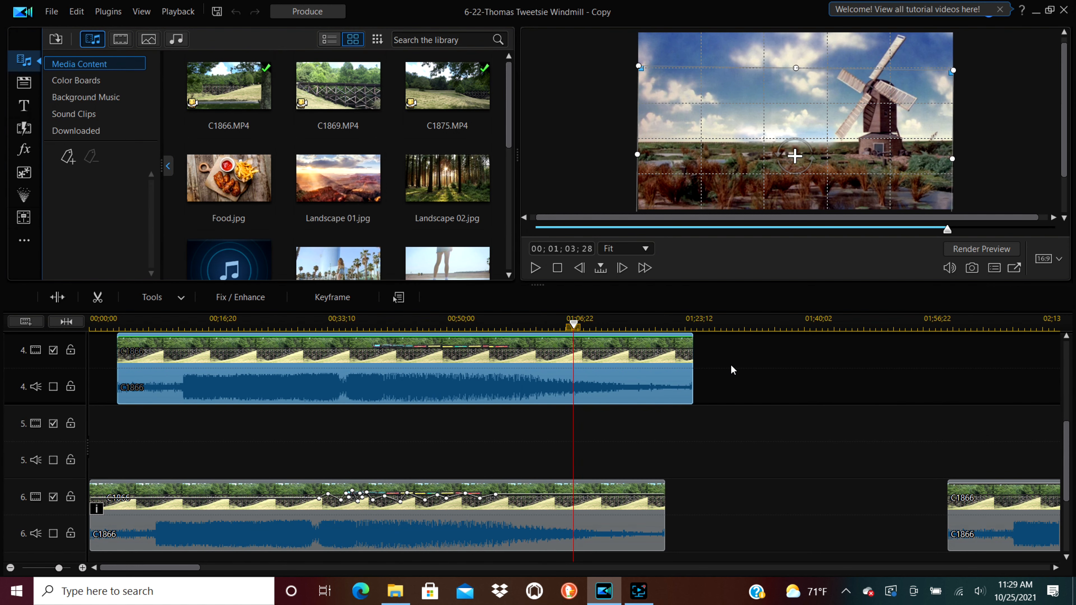
mouse_move(1023, 417)
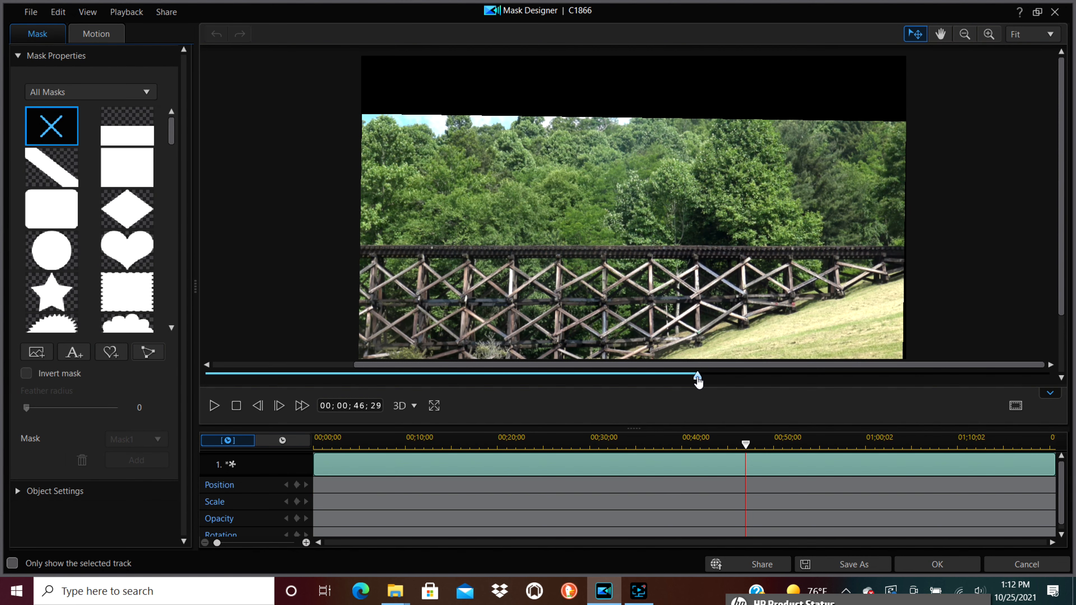
At 400% zoom, draw a custom mask outline up the Tweetsie Railroad tender's side
click(990, 34)
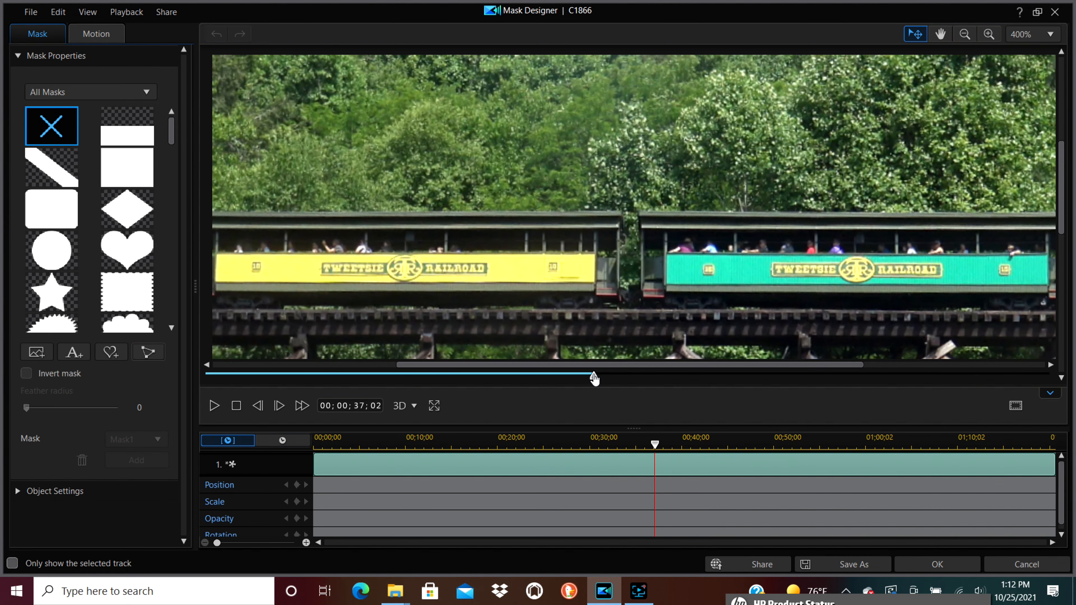
drag(593, 365, 573, 376)
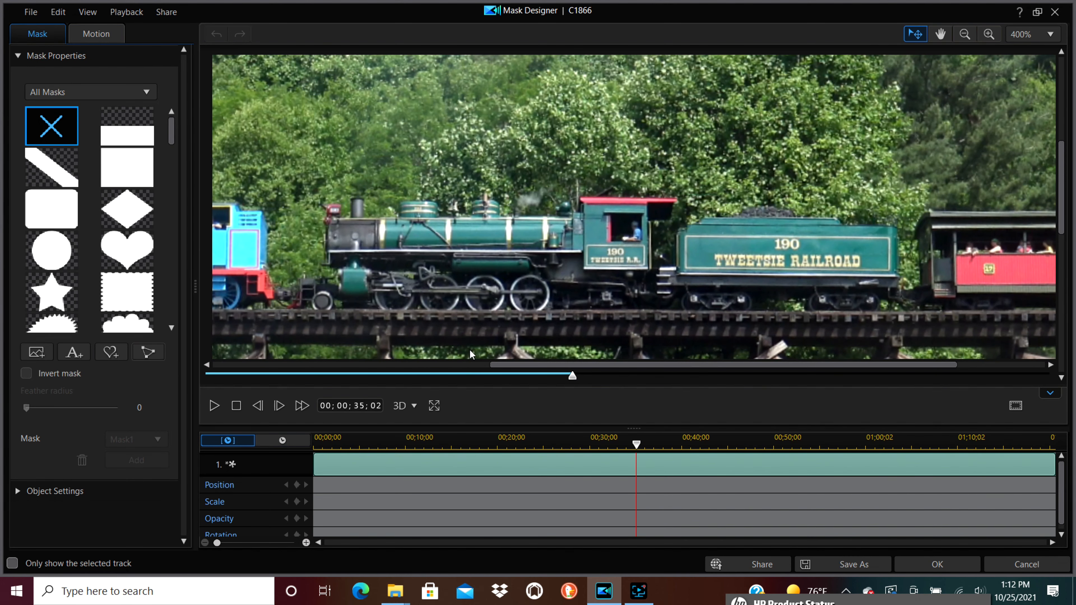
click(148, 352)
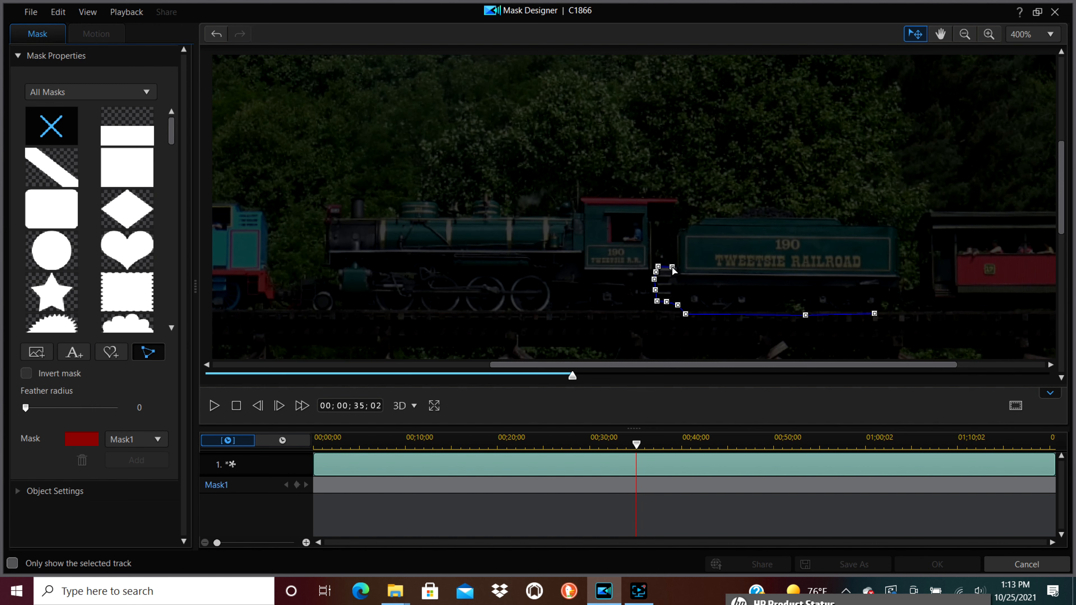
drag(672, 268, 687, 229)
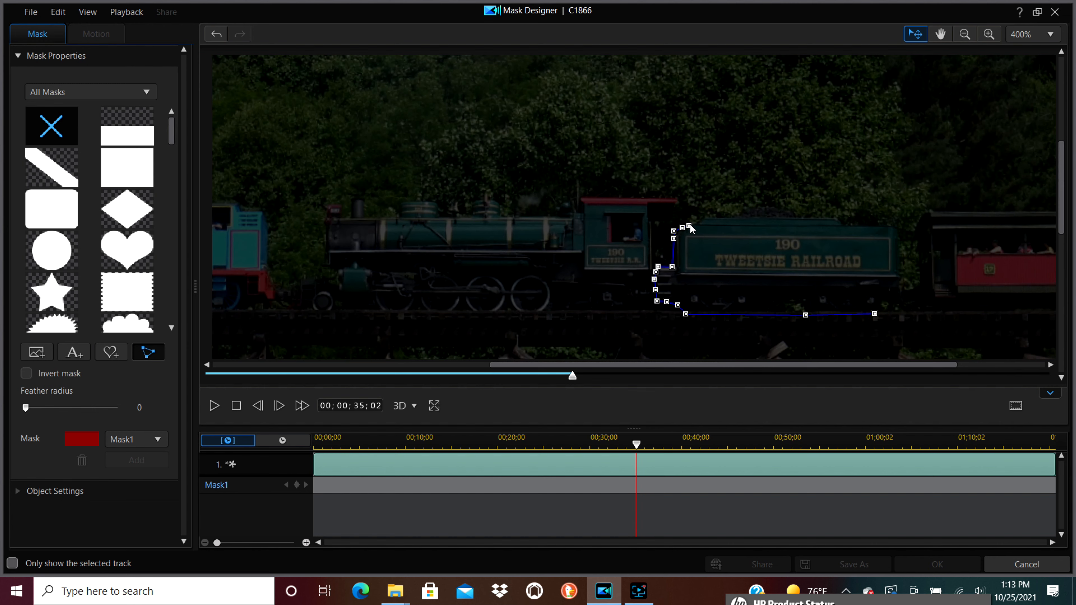
drag(688, 229, 735, 218)
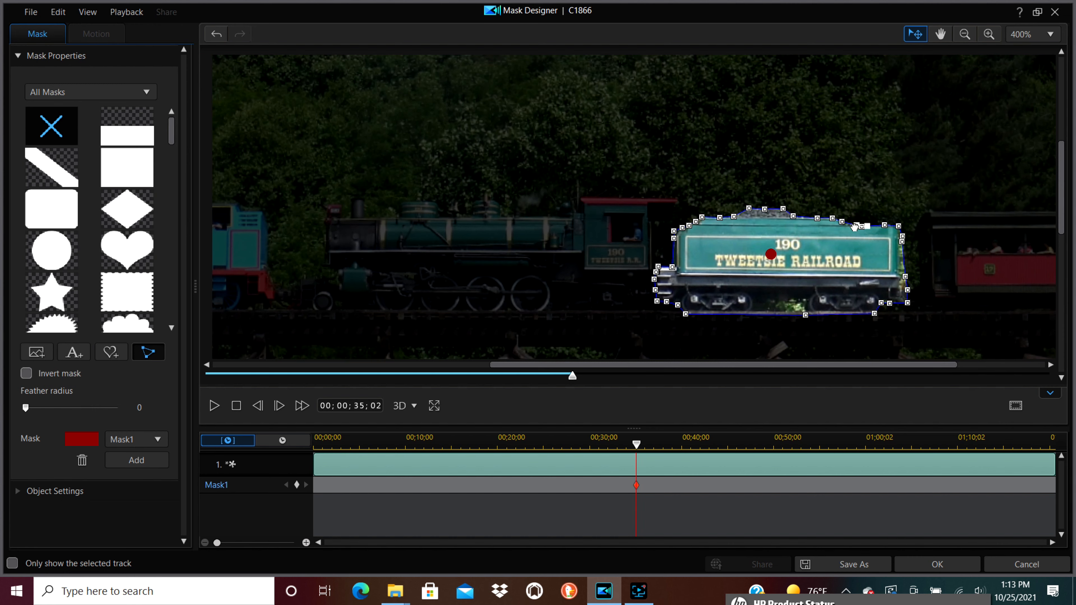
mouse_move(903, 273)
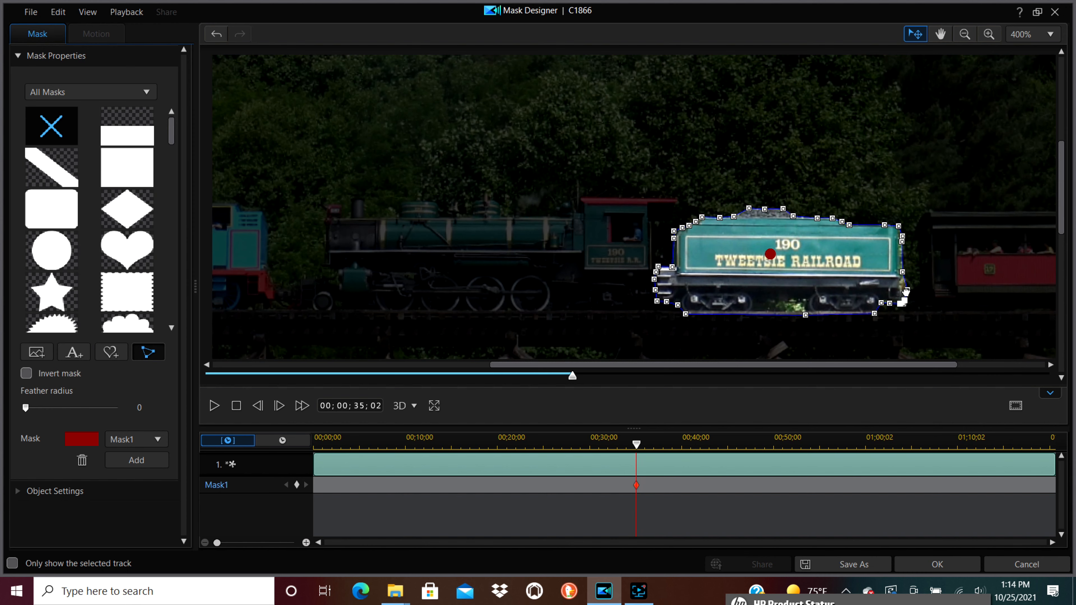
mouse_move(649, 447)
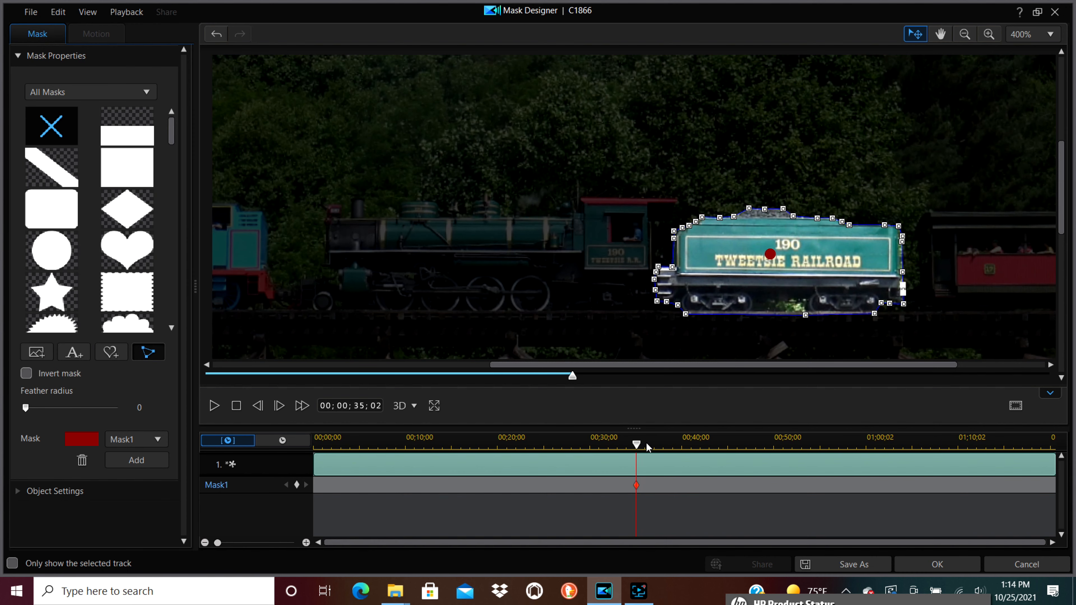
Step the mask forward about a second to keyframe it and apply the tender mask
drag(636, 446, 645, 446)
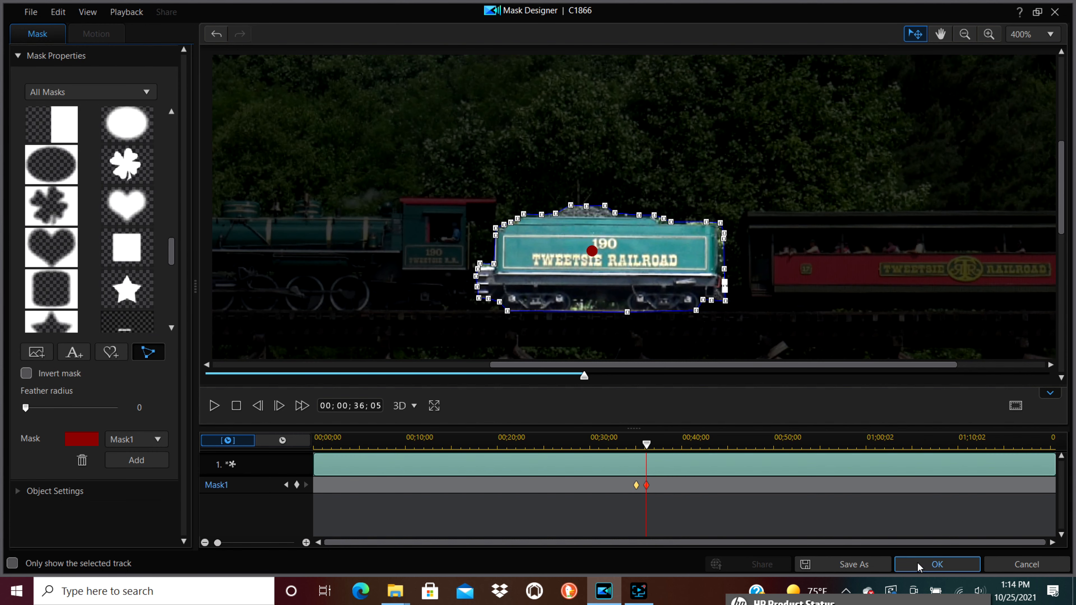
click(937, 565)
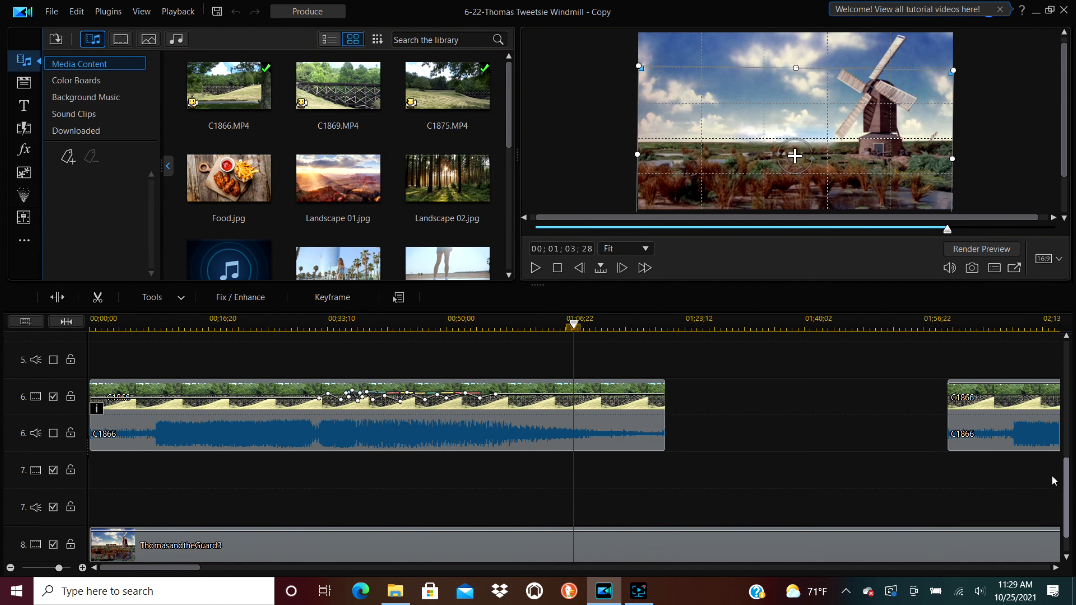
mouse_move(755, 515)
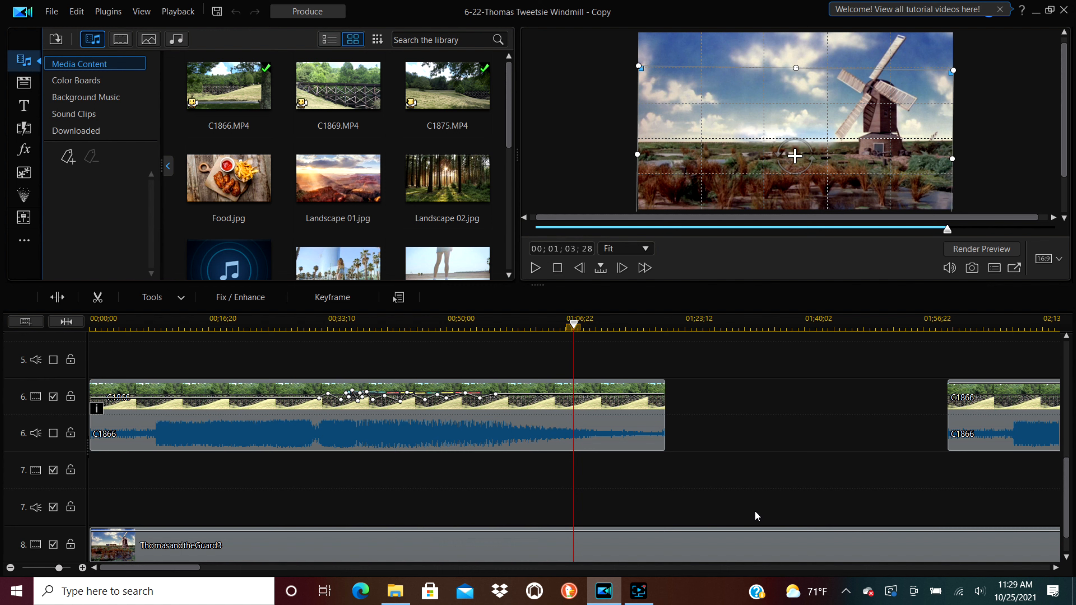
Bring up Clip Attributes keyframe settings for the train clip on track 6
click(430, 327)
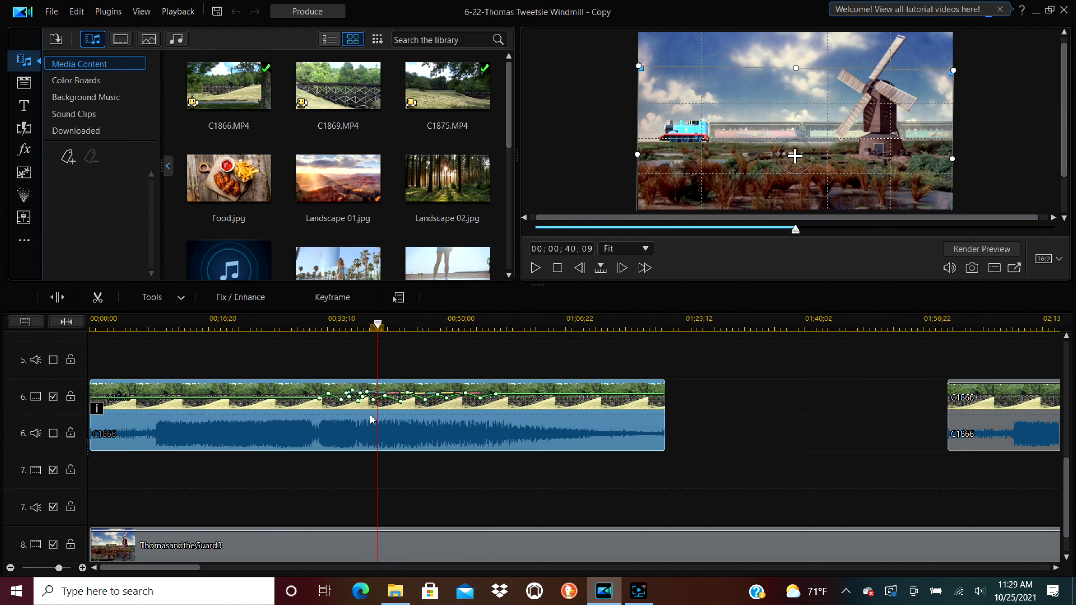
click(152, 297)
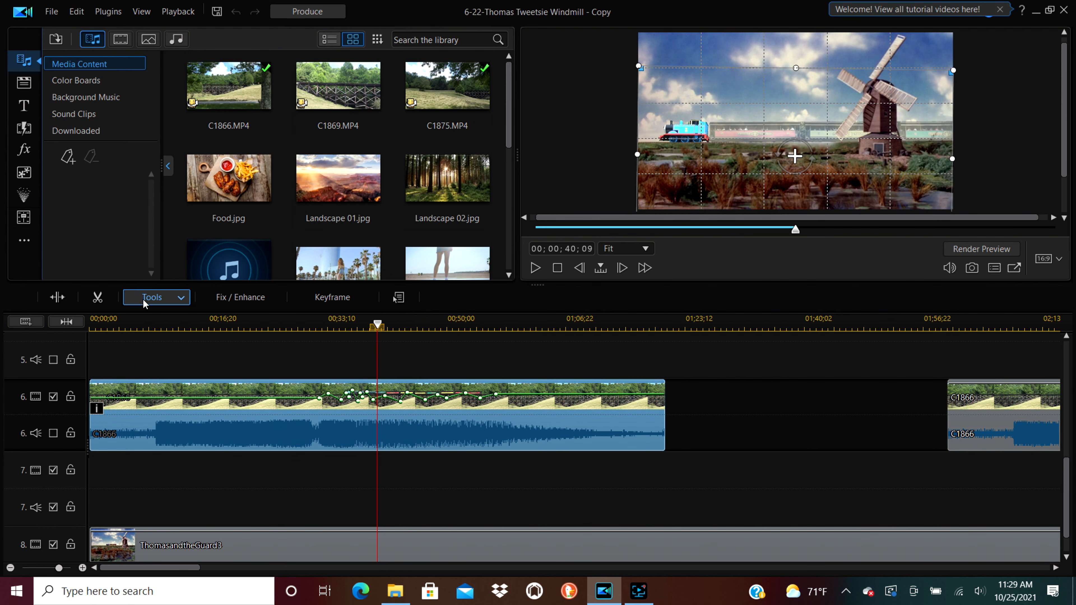
right_click(180, 413)
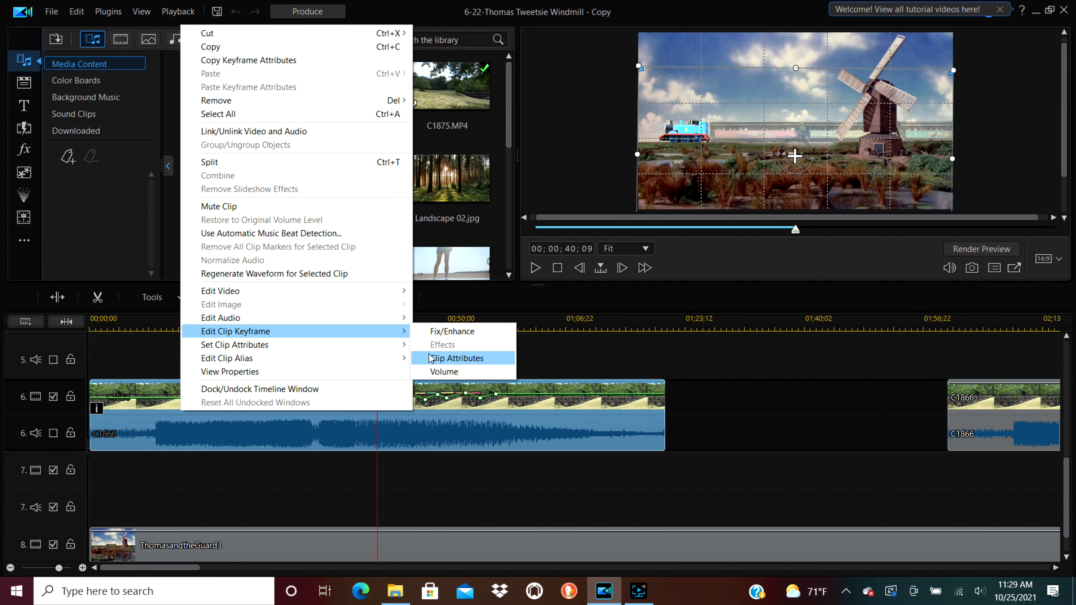
click(458, 359)
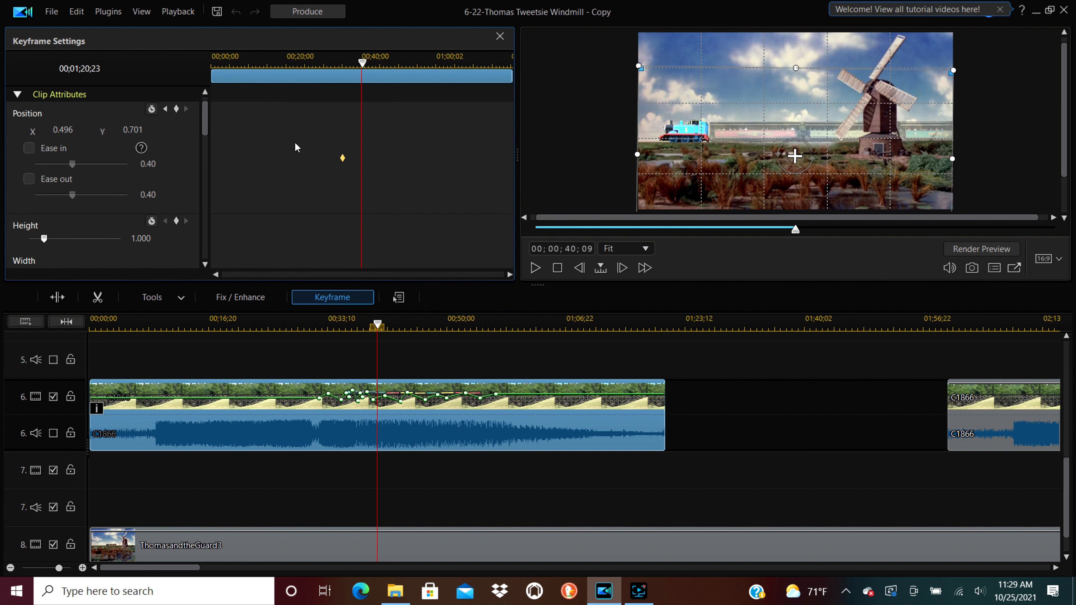
scroll(down, 3)
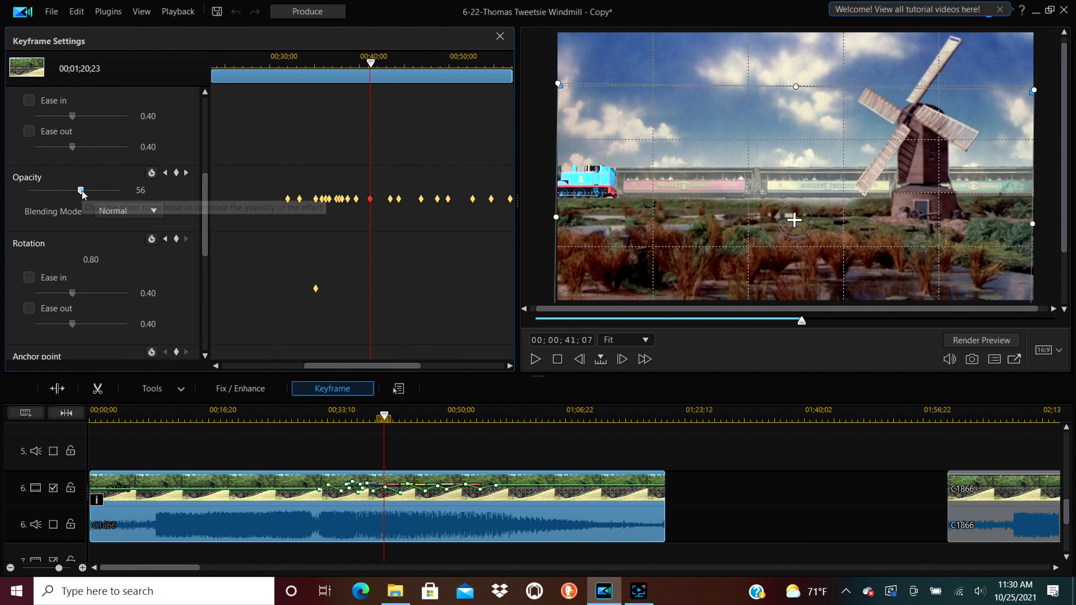
Keyframe opacity between fully solid and invisible for a ghost train, then play and pause the preview
drag(80, 192, 127, 193)
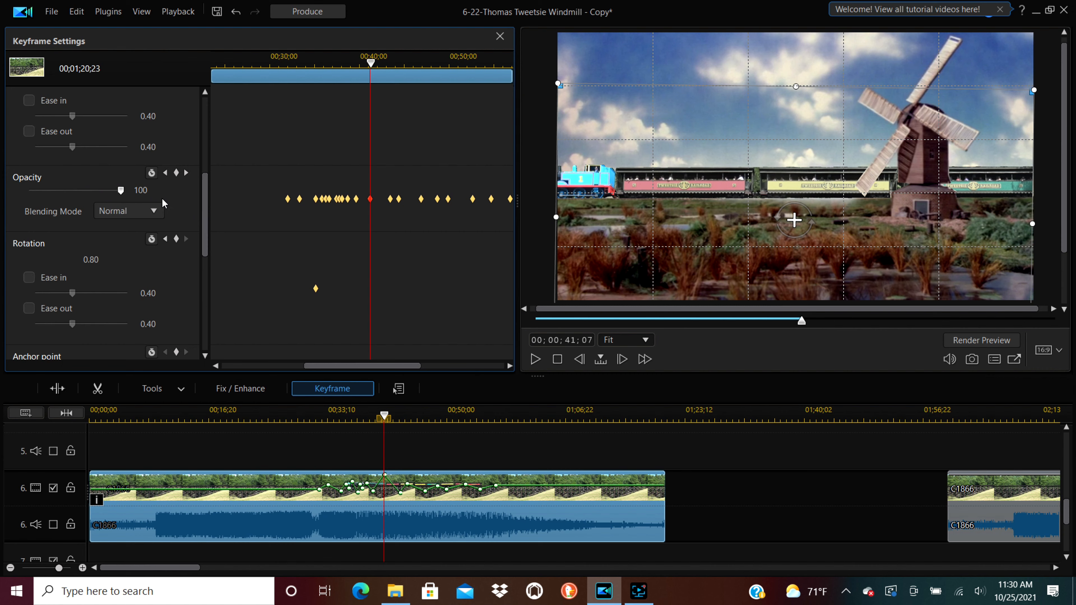
drag(123, 190, 9, 190)
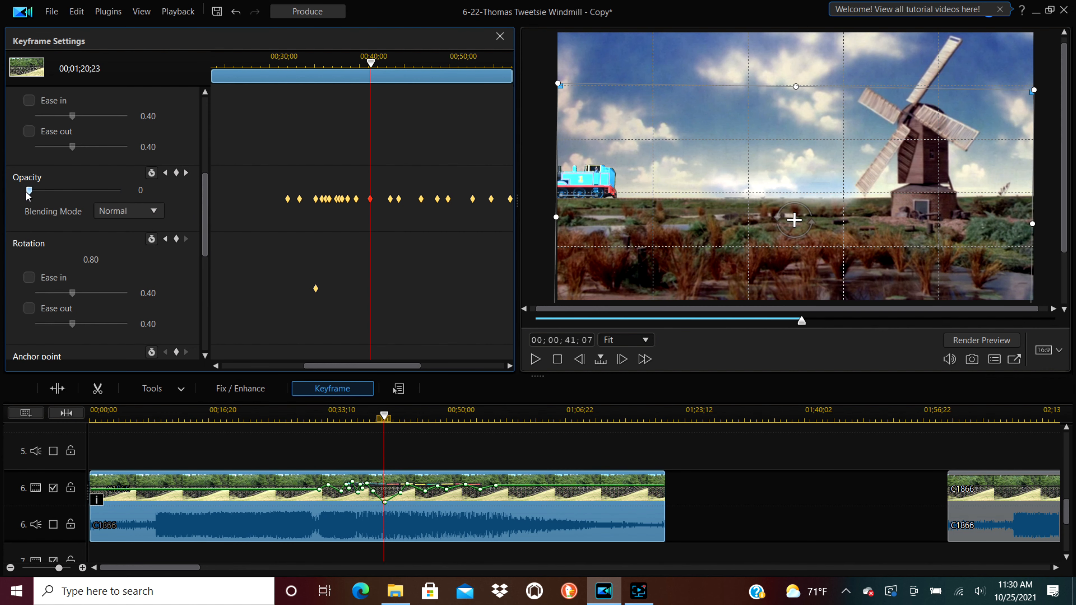
mouse_move(388, 212)
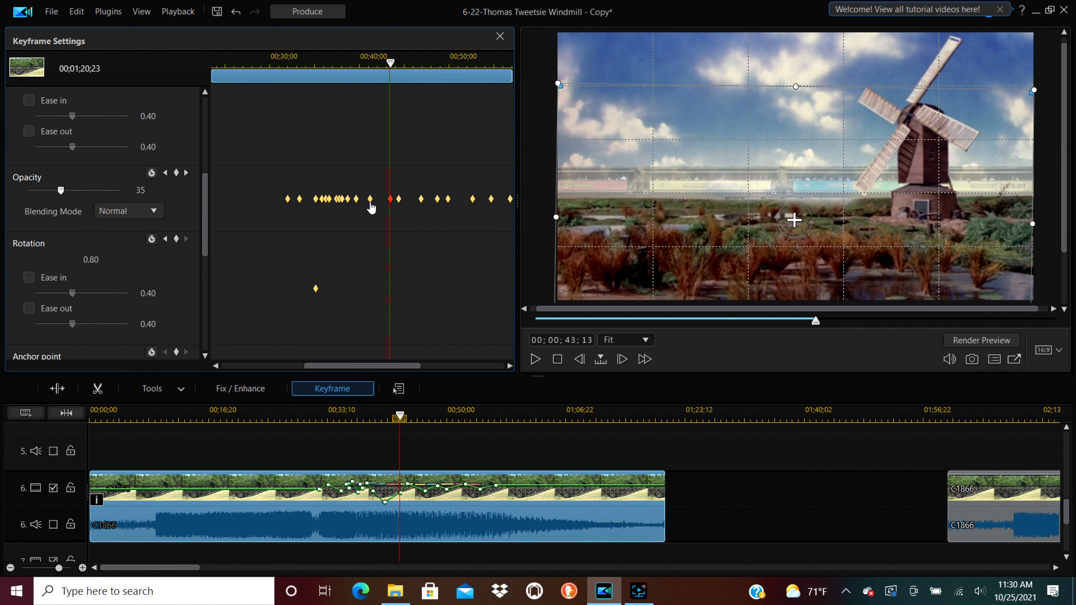
click(536, 359)
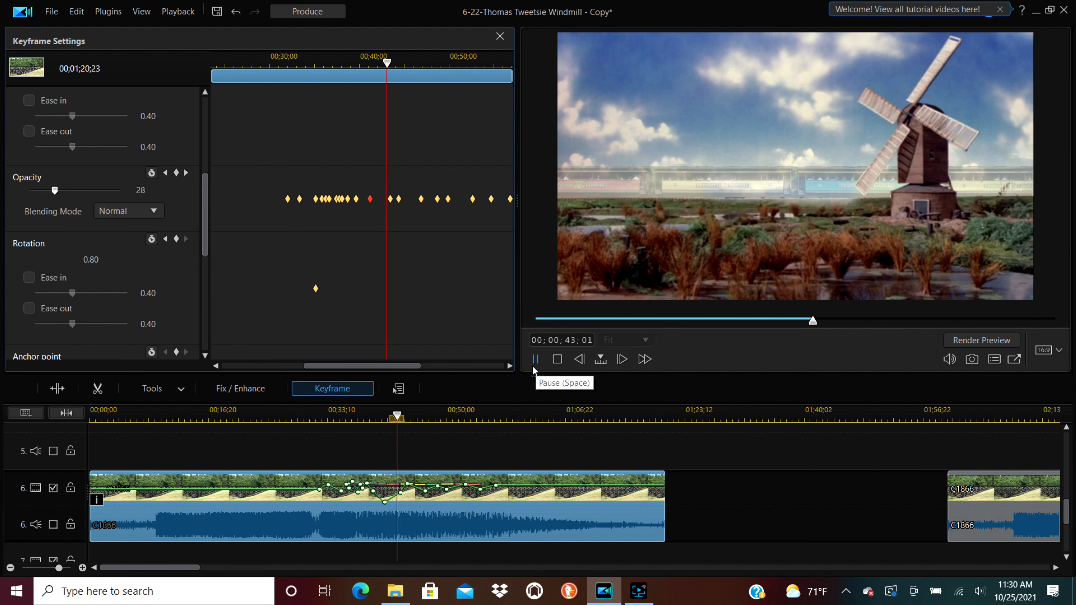
click(536, 360)
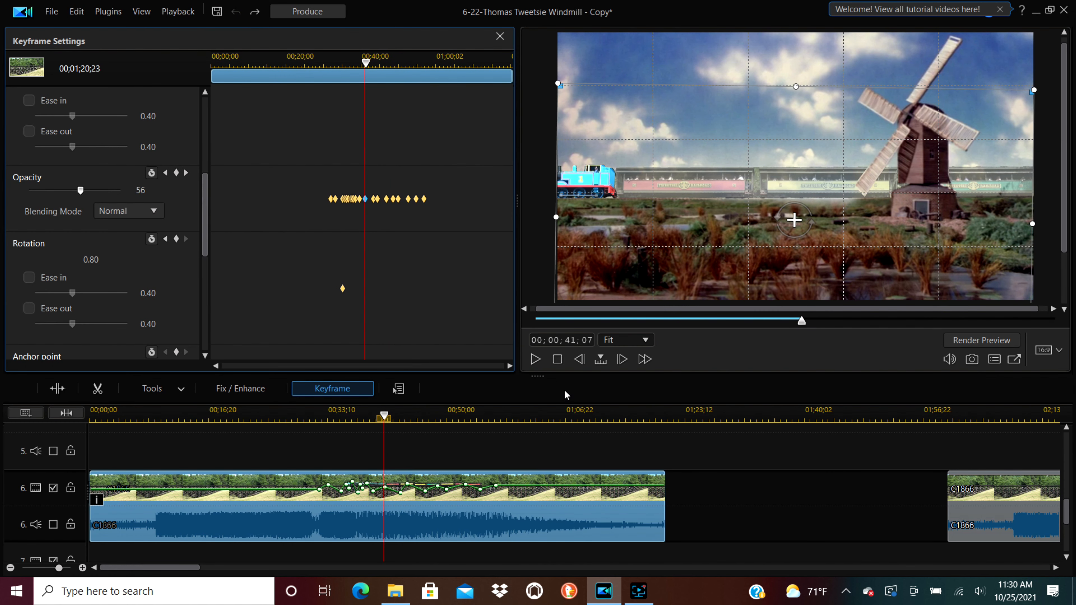
mouse_move(501, 37)
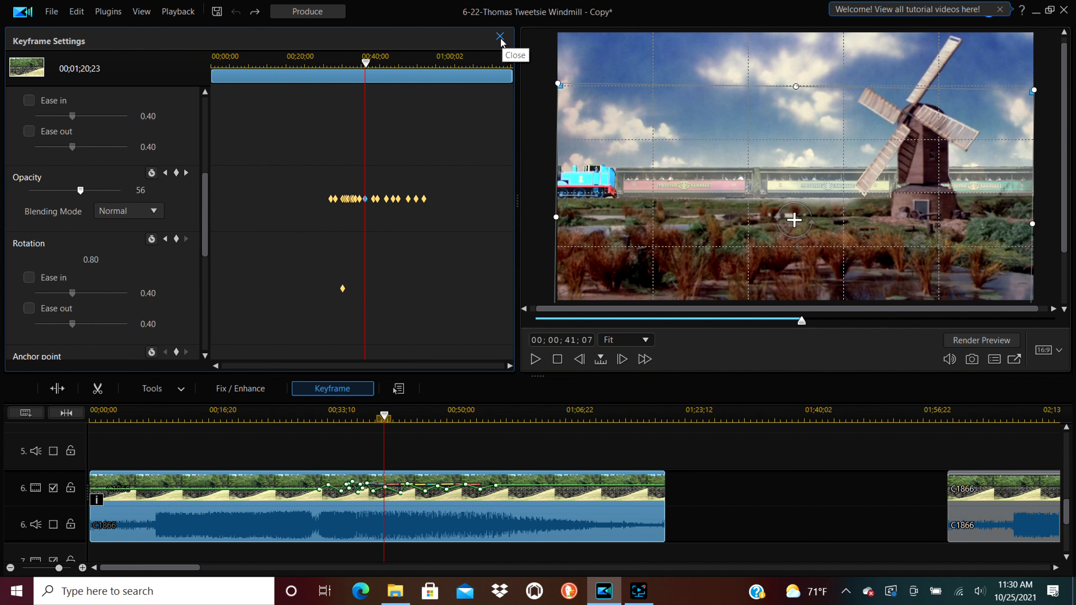
mouse_move(211, 236)
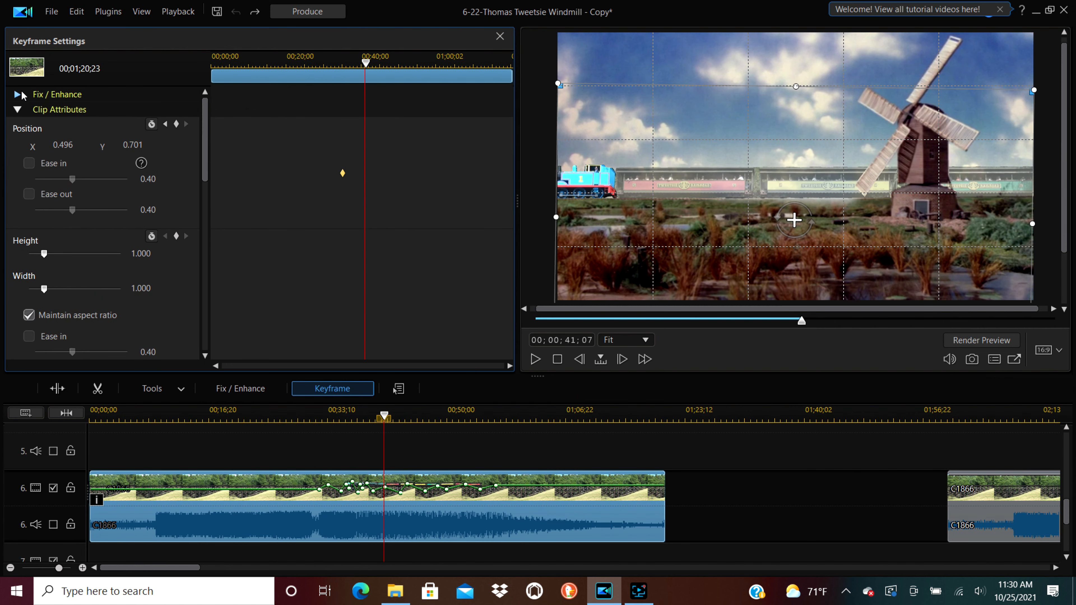
Close the Keyframe Settings and scroll the Media Content library toward the ThomasandtheGuard3 still
scroll(down, 3)
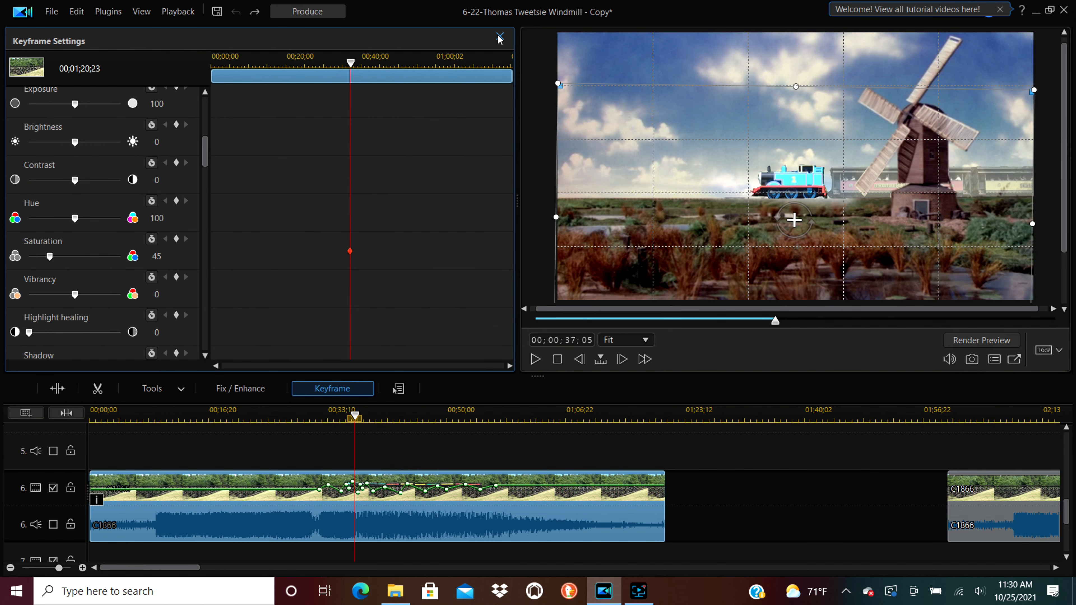
click(501, 36)
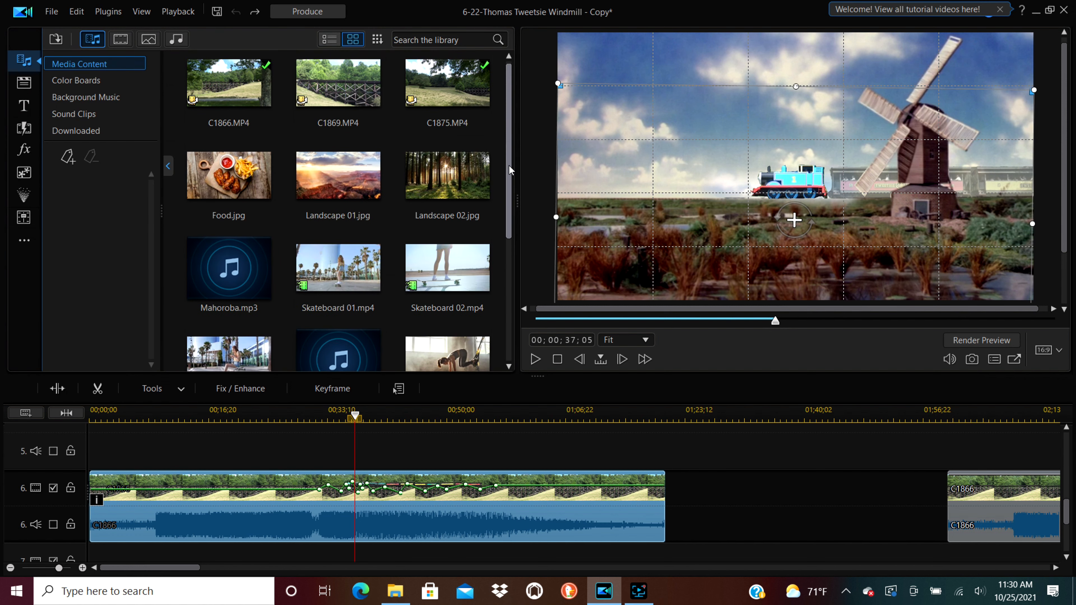
scroll(down, 3)
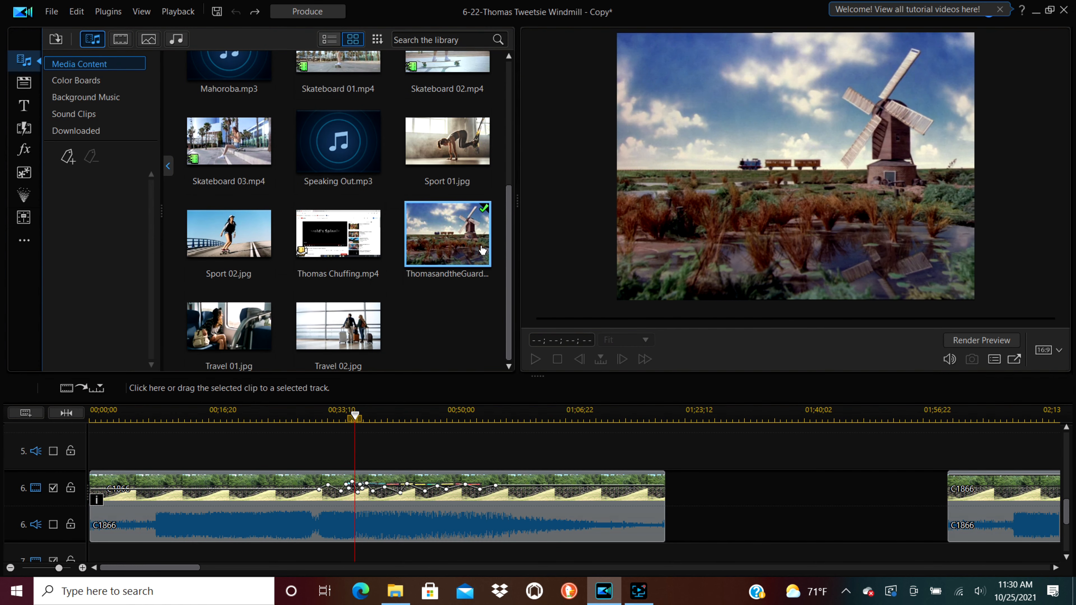
mouse_move(805, 194)
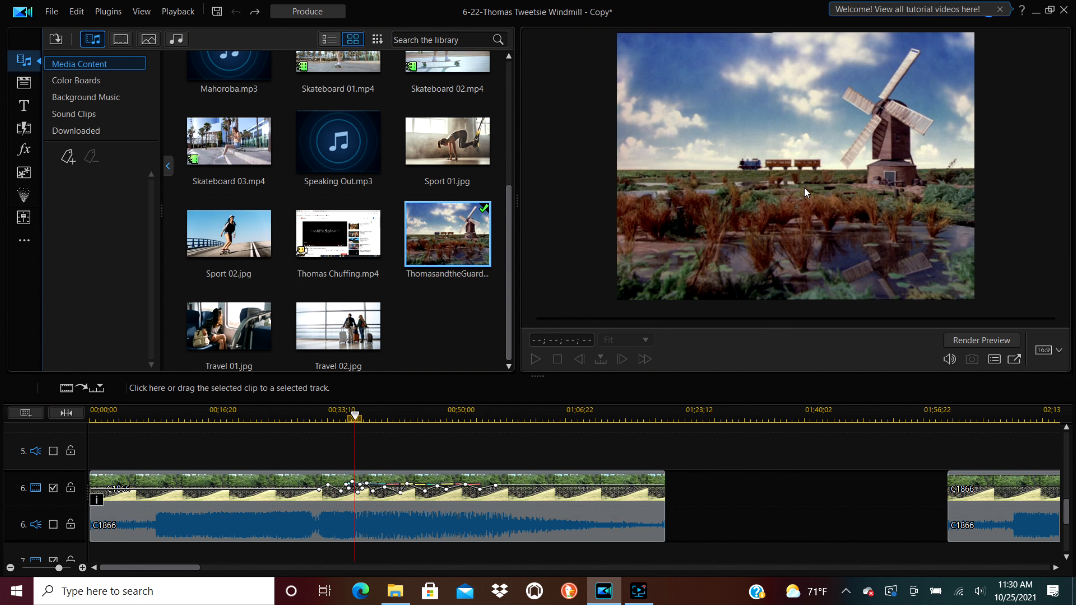
mouse_move(862, 167)
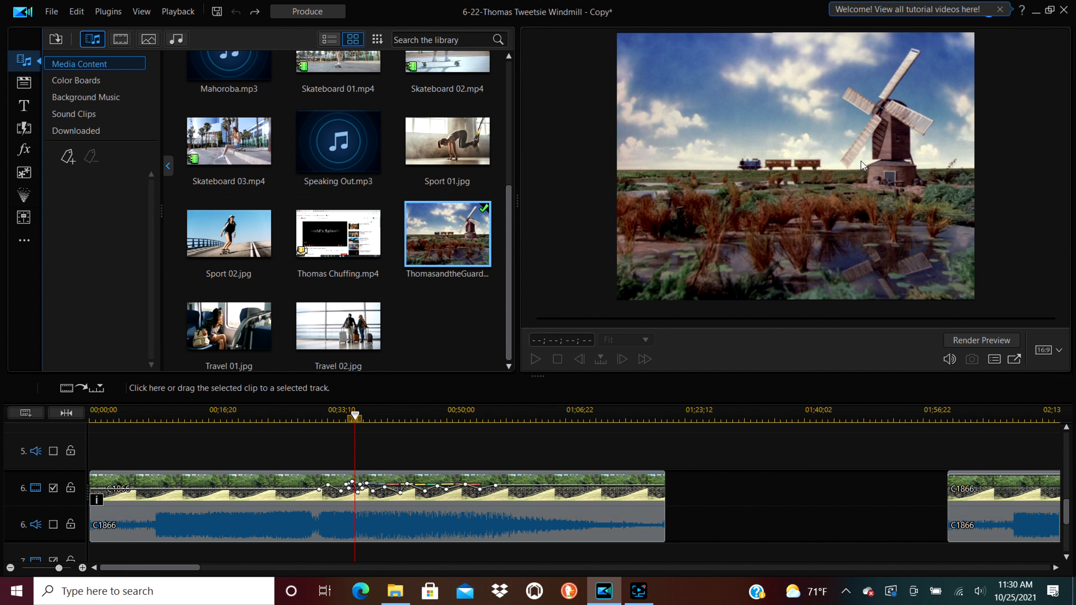
mouse_move(803, 164)
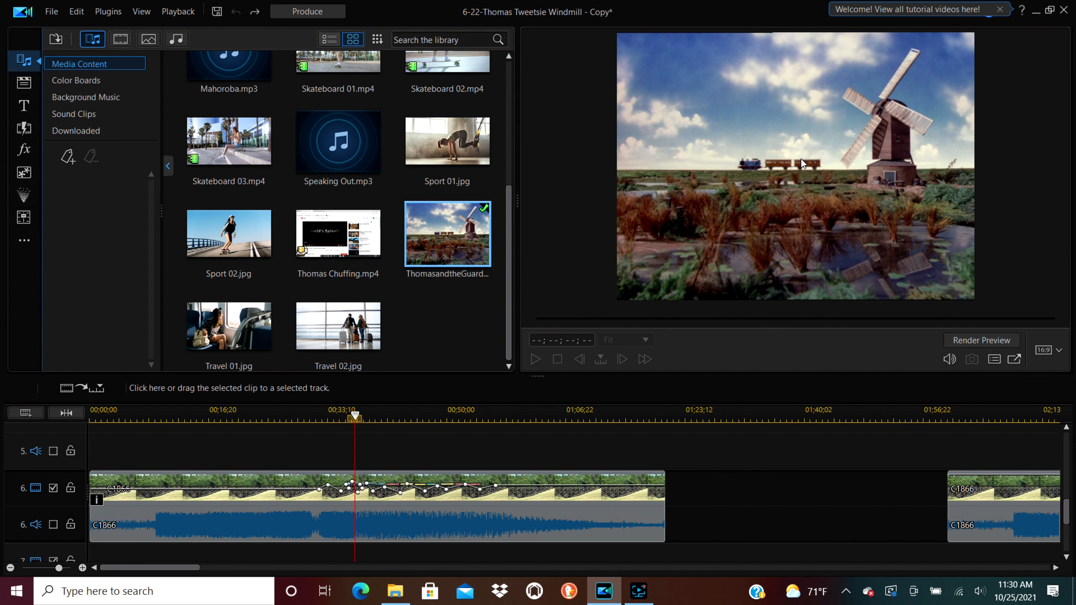
mouse_move(723, 475)
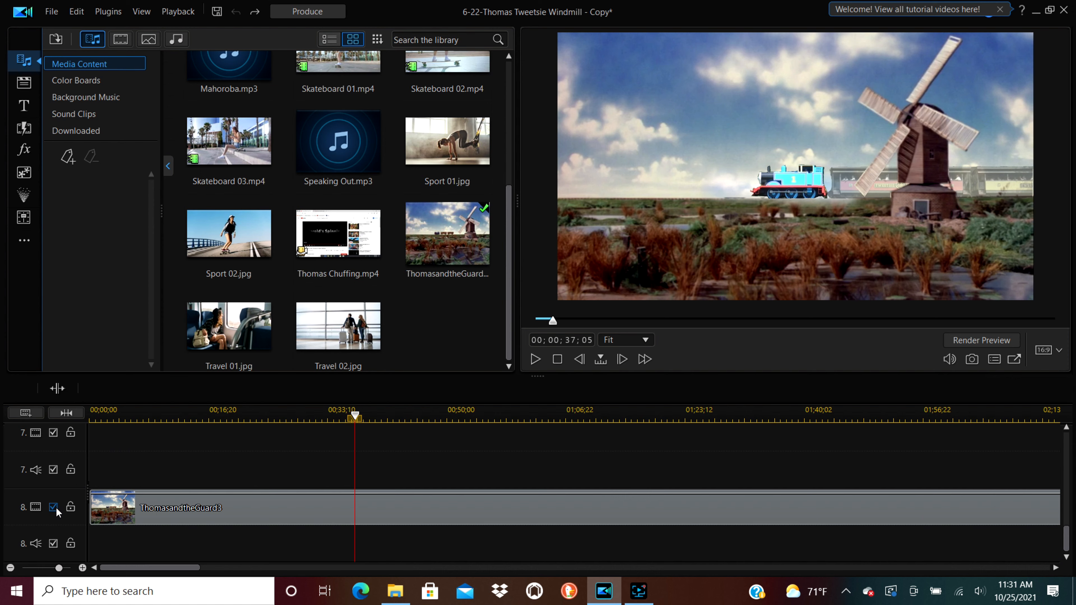
click(53, 507)
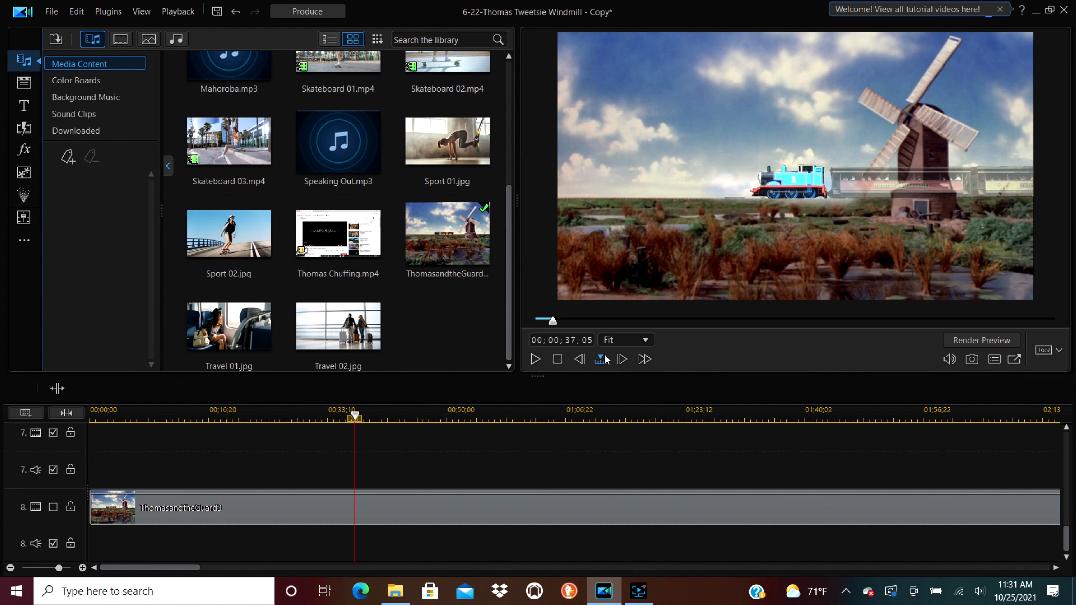
click(536, 360)
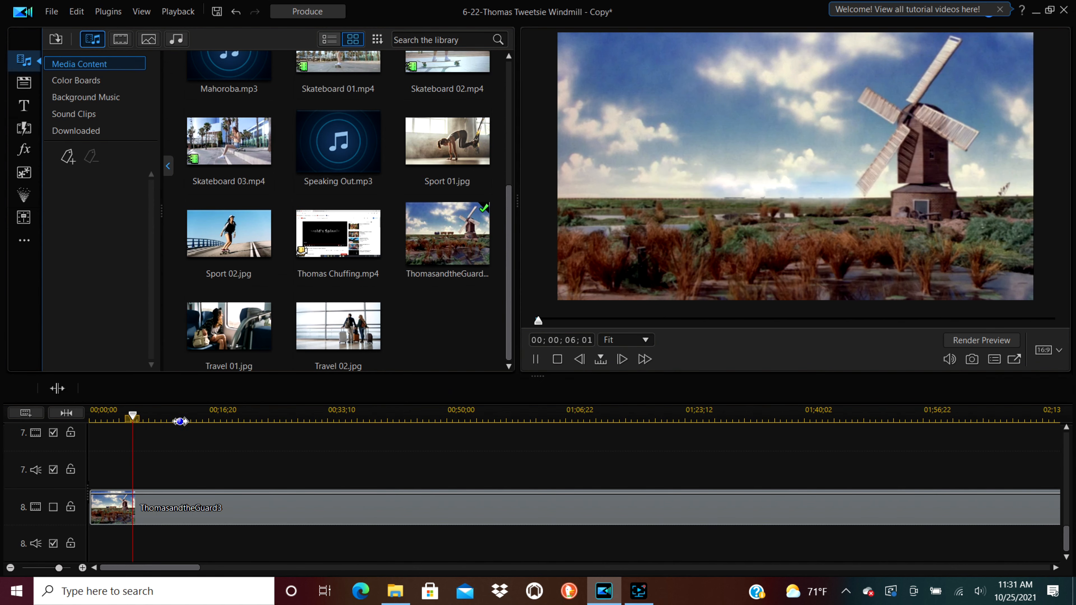
drag(132, 419, 247, 419)
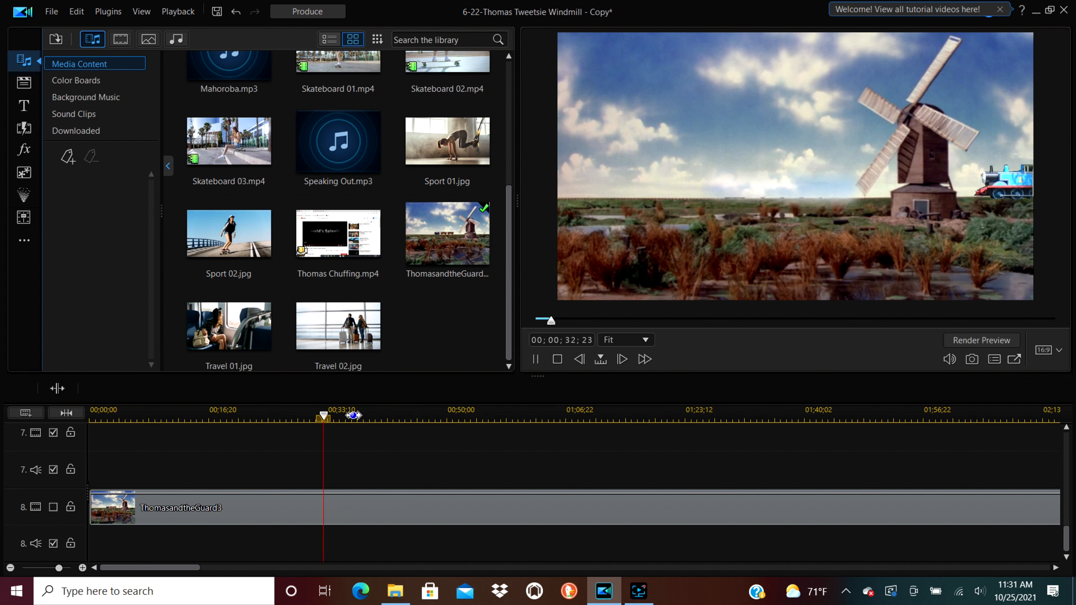
drag(324, 417, 353, 417)
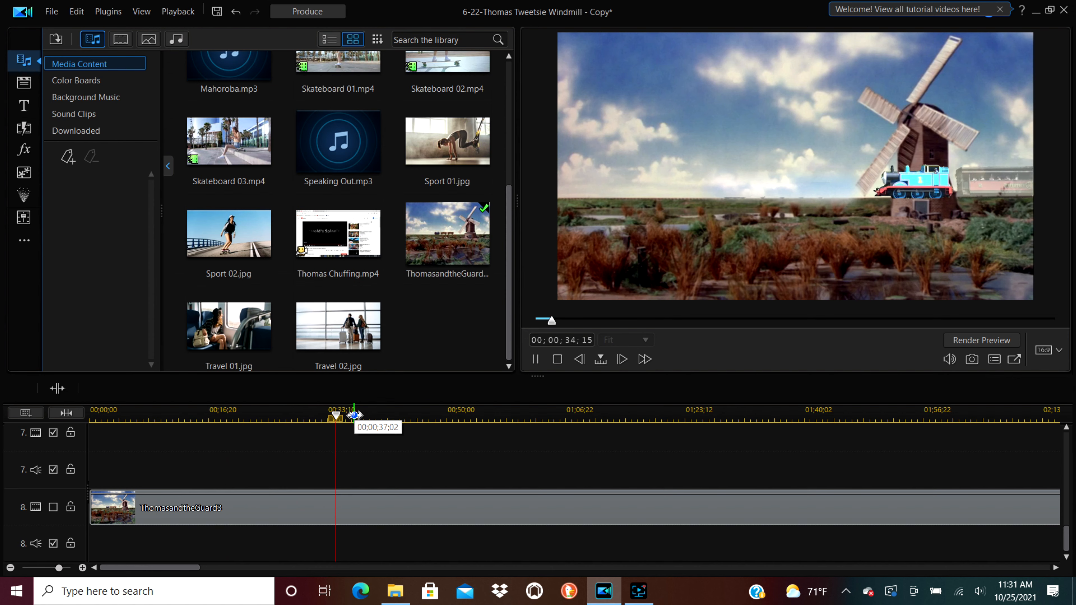
drag(340, 417, 352, 417)
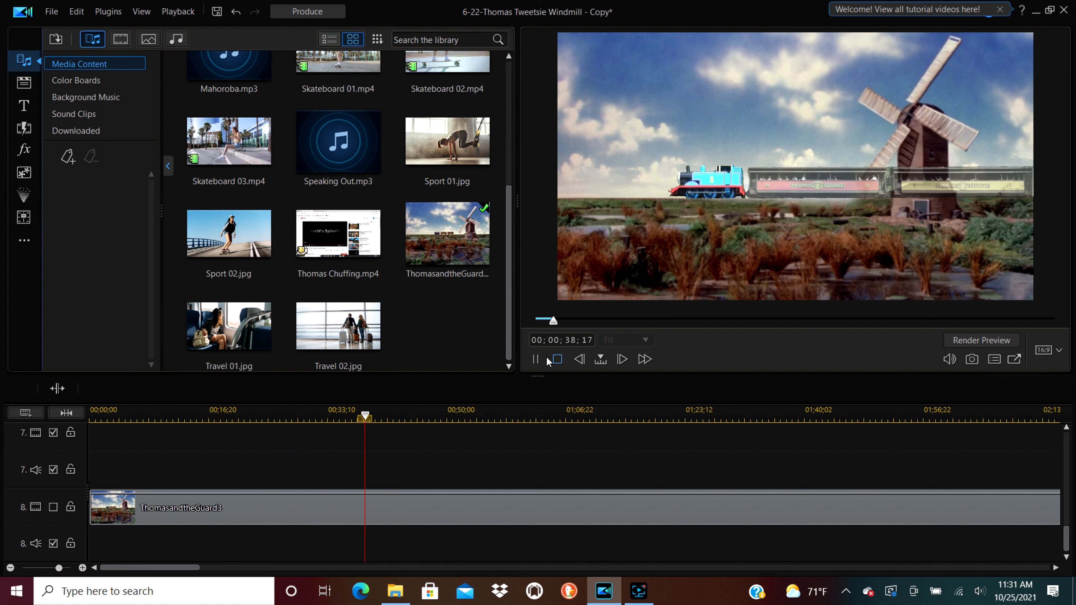
click(537, 360)
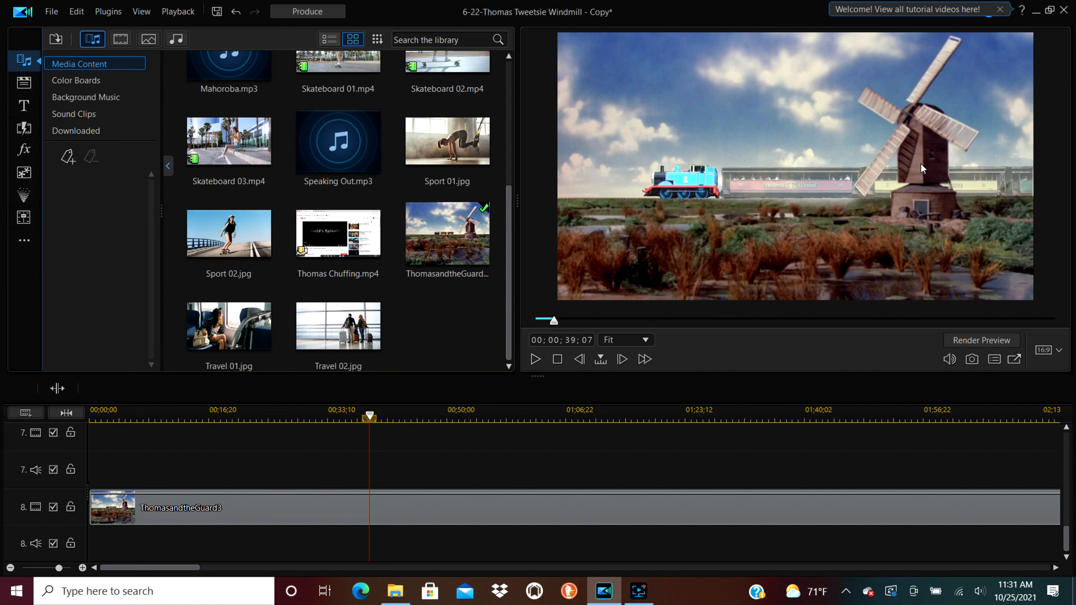
Bring the windmill clip into Mask Designer to check its custom mask
click(258, 509)
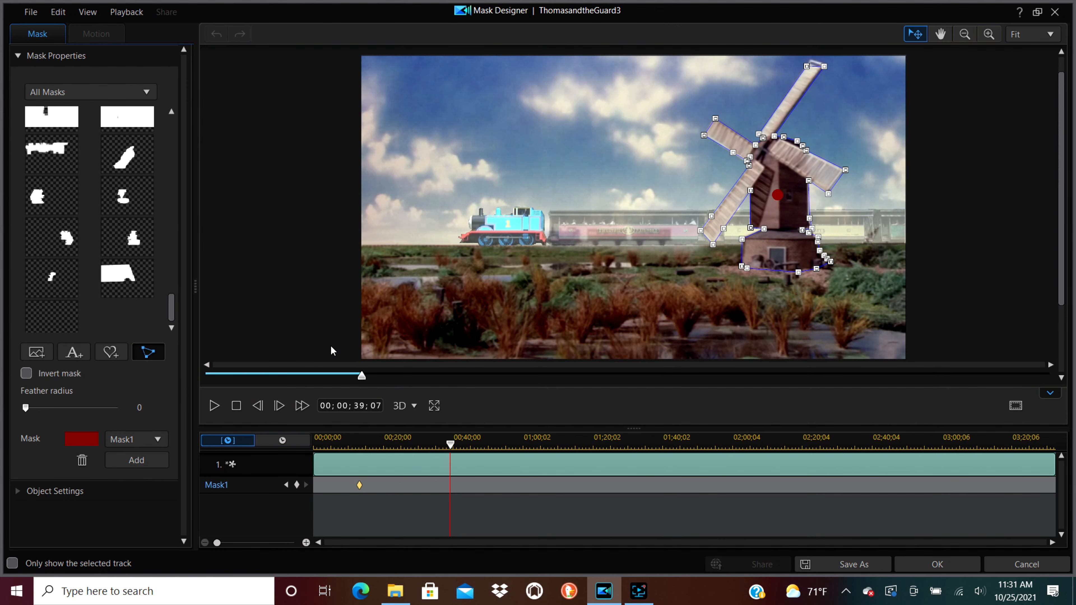
mouse_move(390, 325)
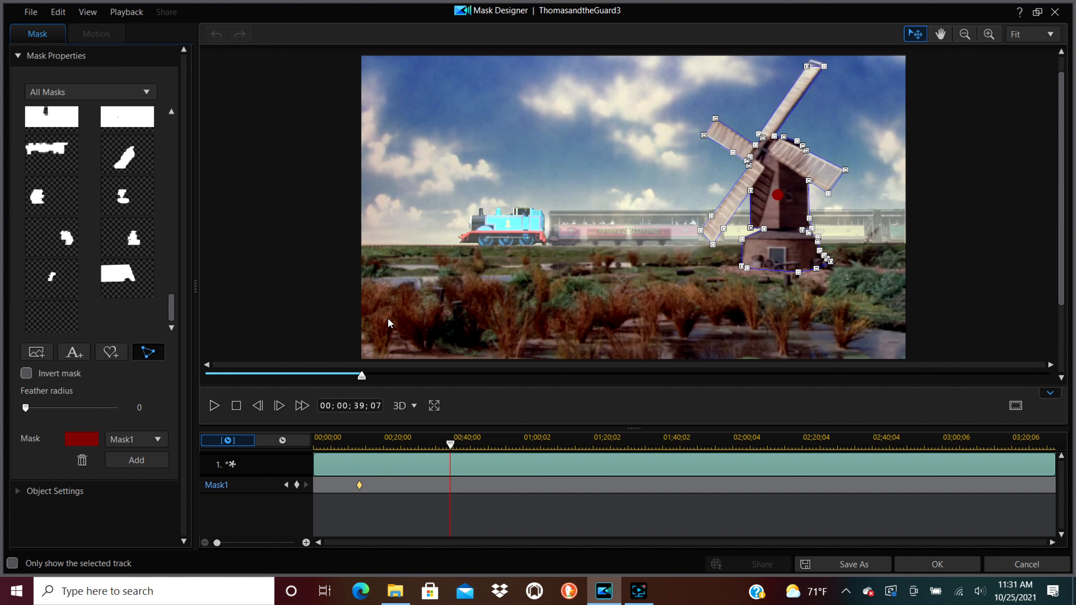
mouse_move(779, 227)
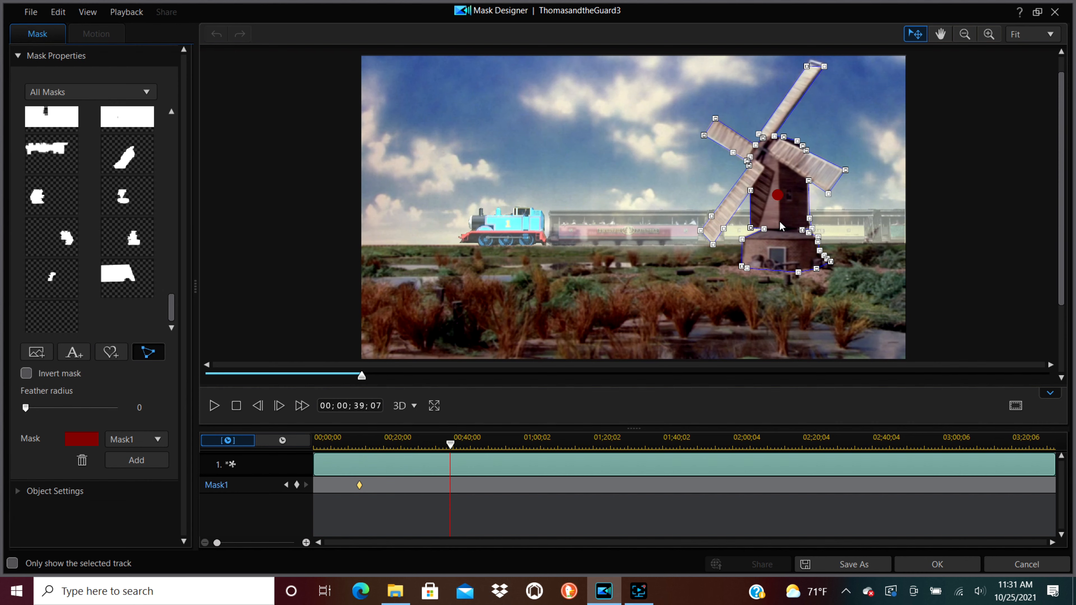
mouse_move(783, 218)
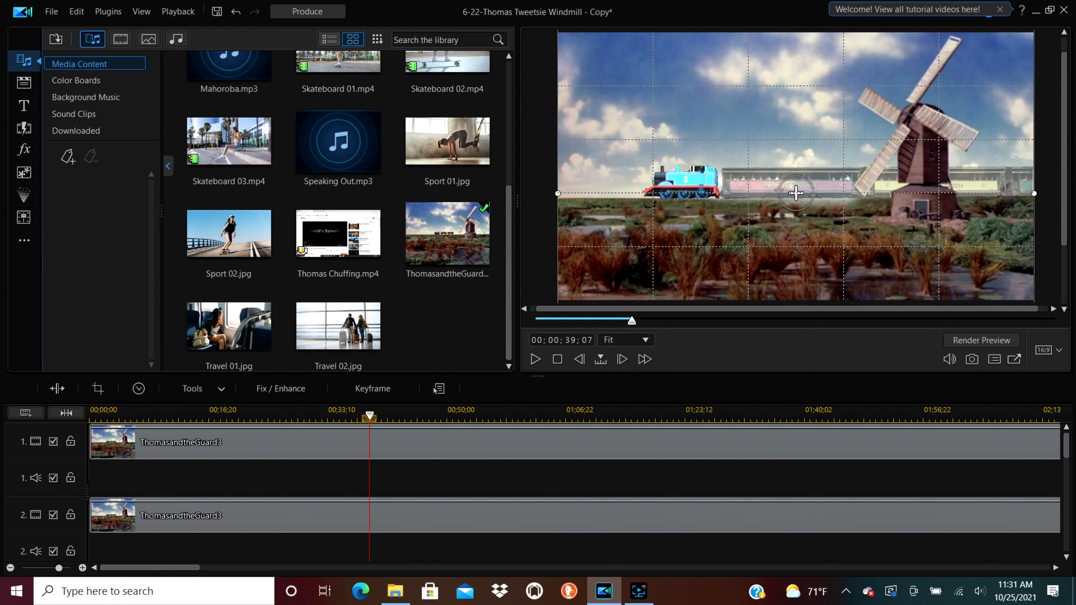
mouse_move(1011, 378)
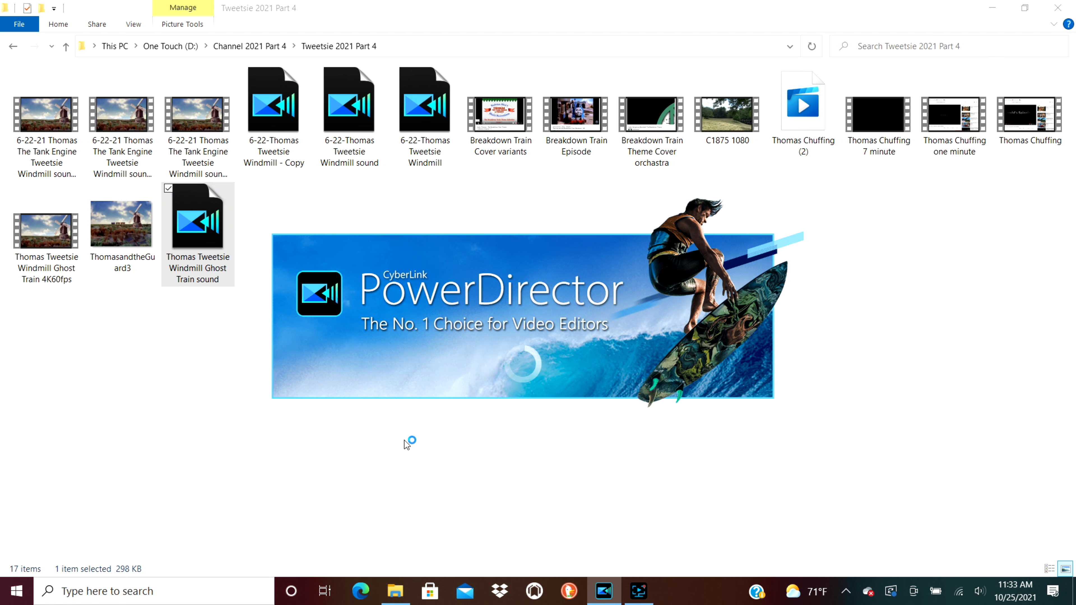
mouse_move(416, 433)
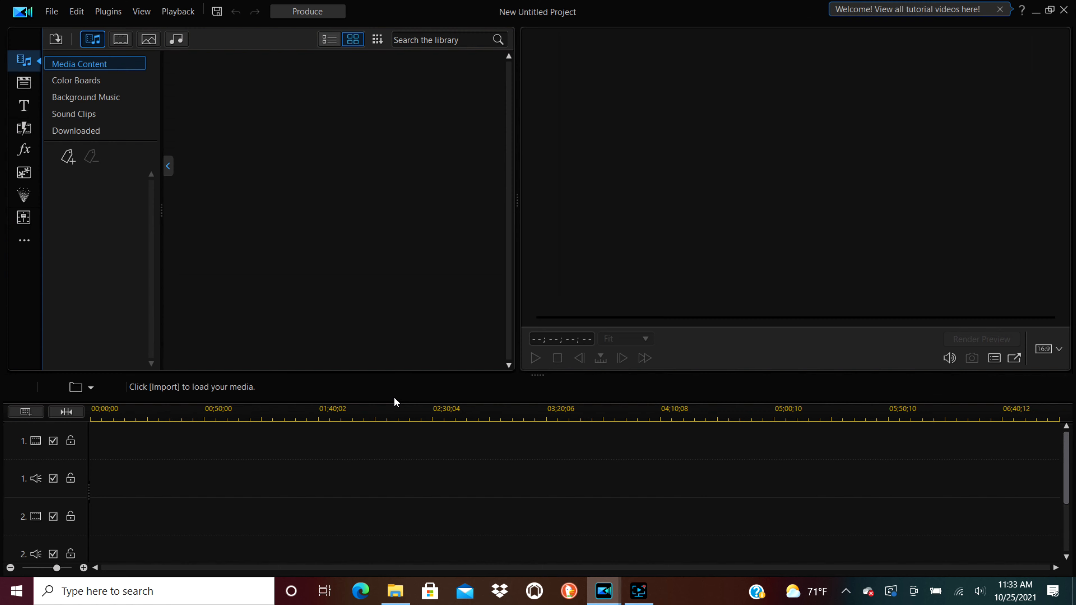
mouse_move(407, 394)
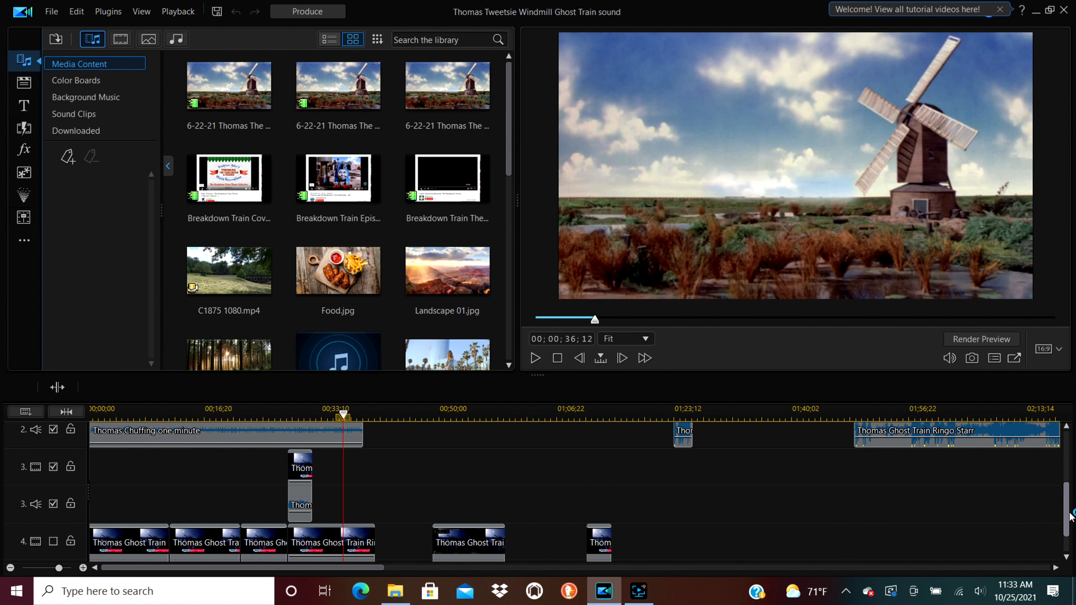
Browse the Effect Room library down to the Fog effect for the windmill clip
click(23, 149)
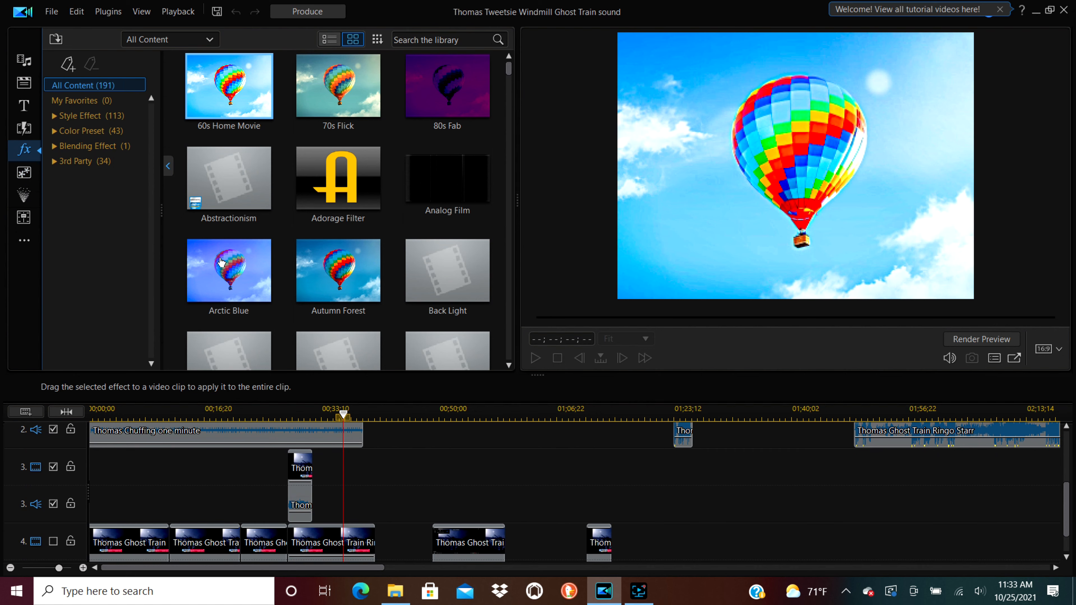
mouse_move(338, 177)
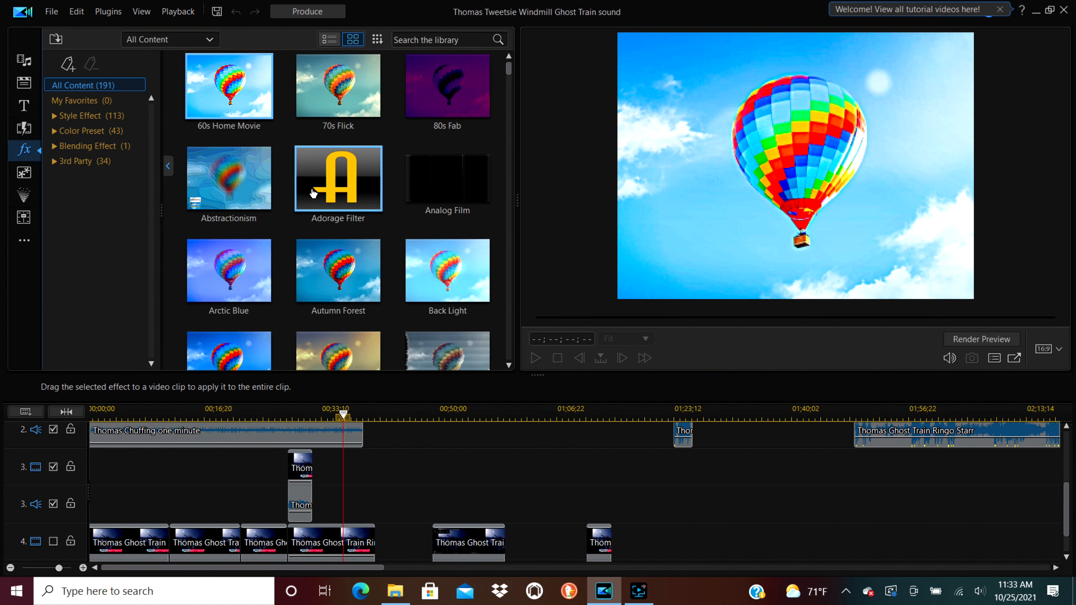
scroll(down, 3)
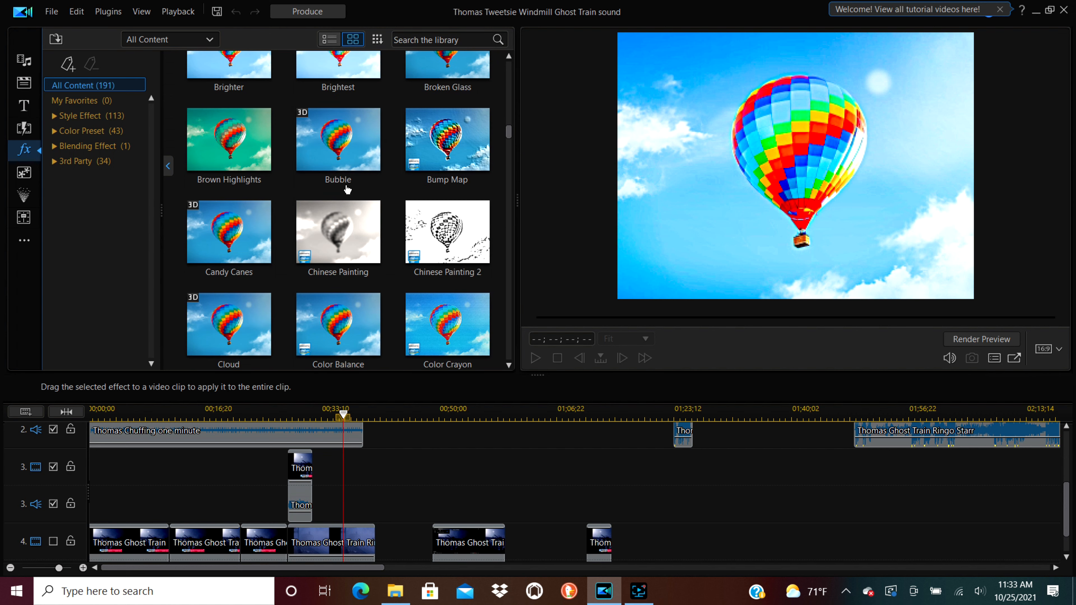
scroll(down, 3)
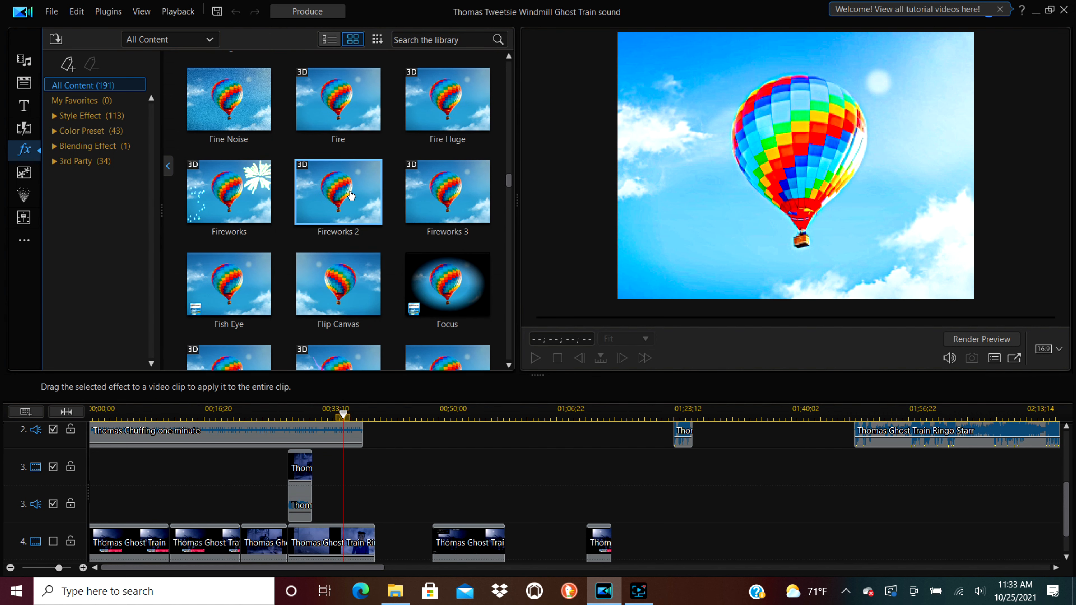
mouse_move(351, 198)
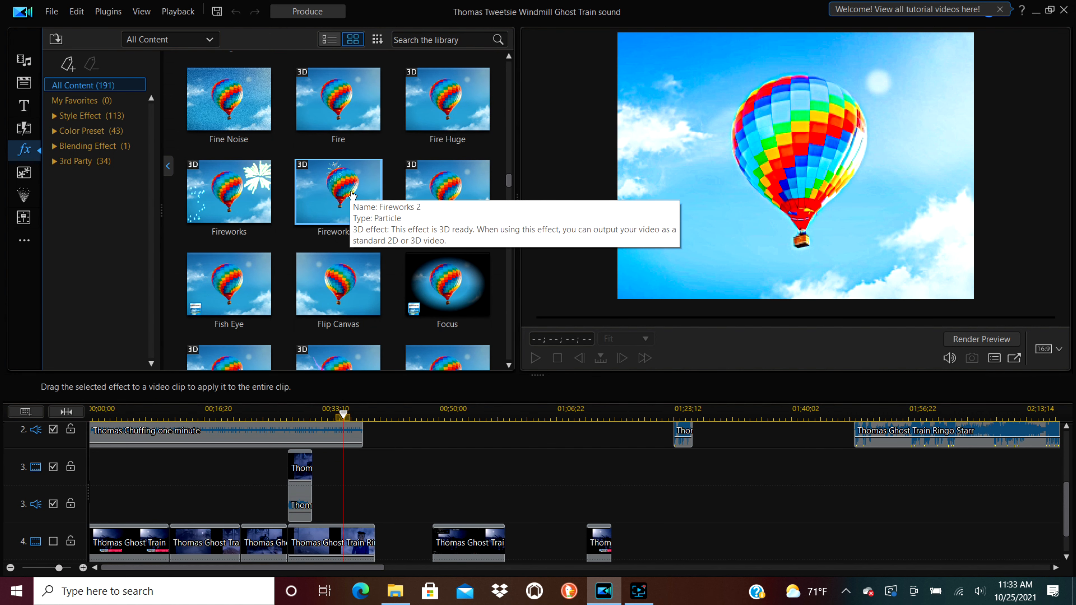
scroll(down, 3)
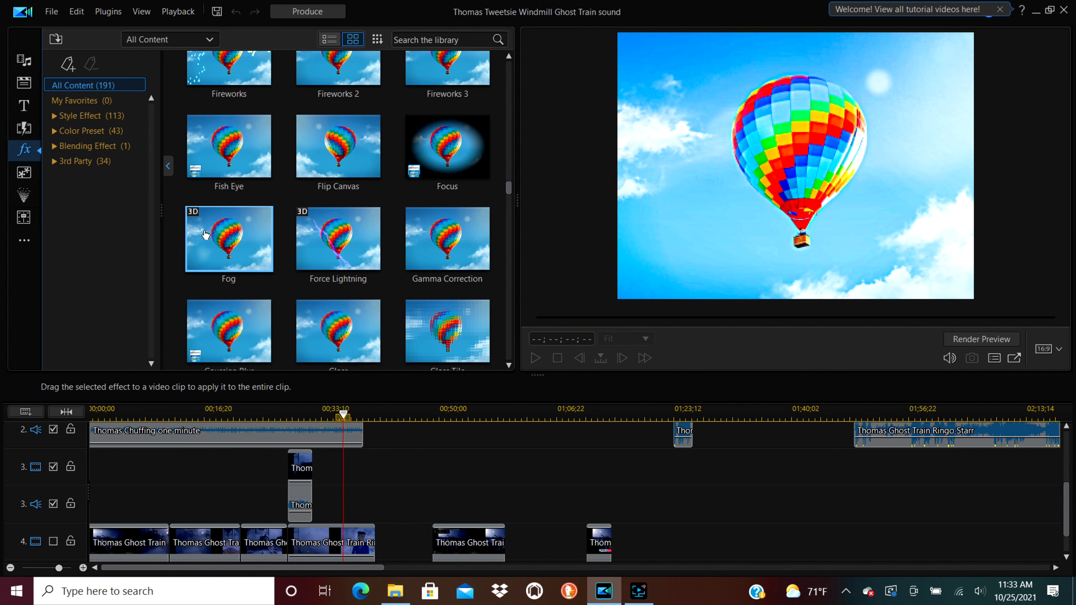
mouse_move(233, 237)
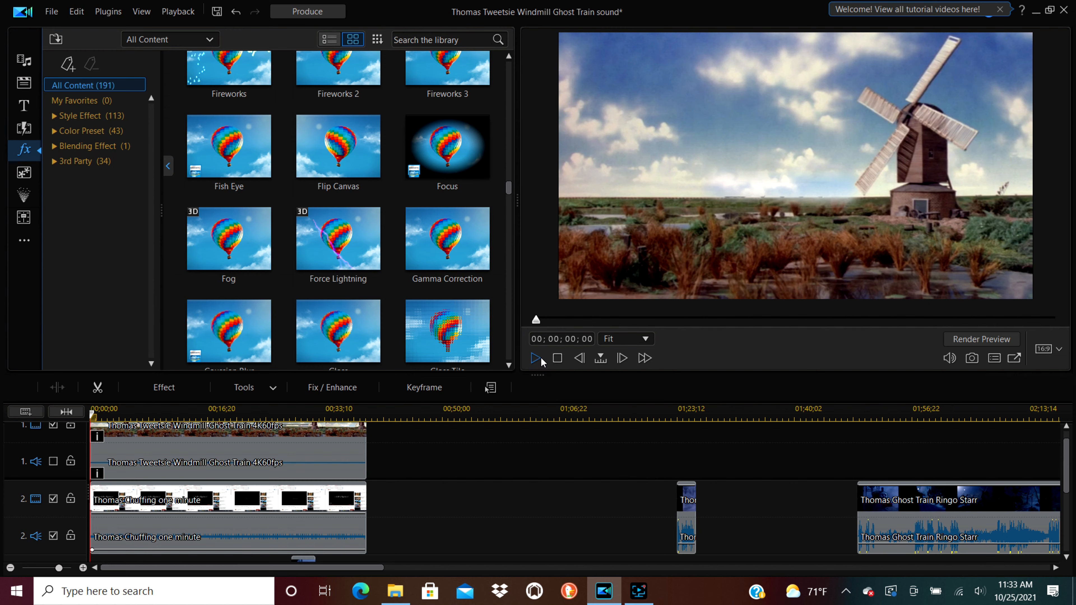
Play the scene to preview the fog haze and scrub the timeline further along
click(535, 358)
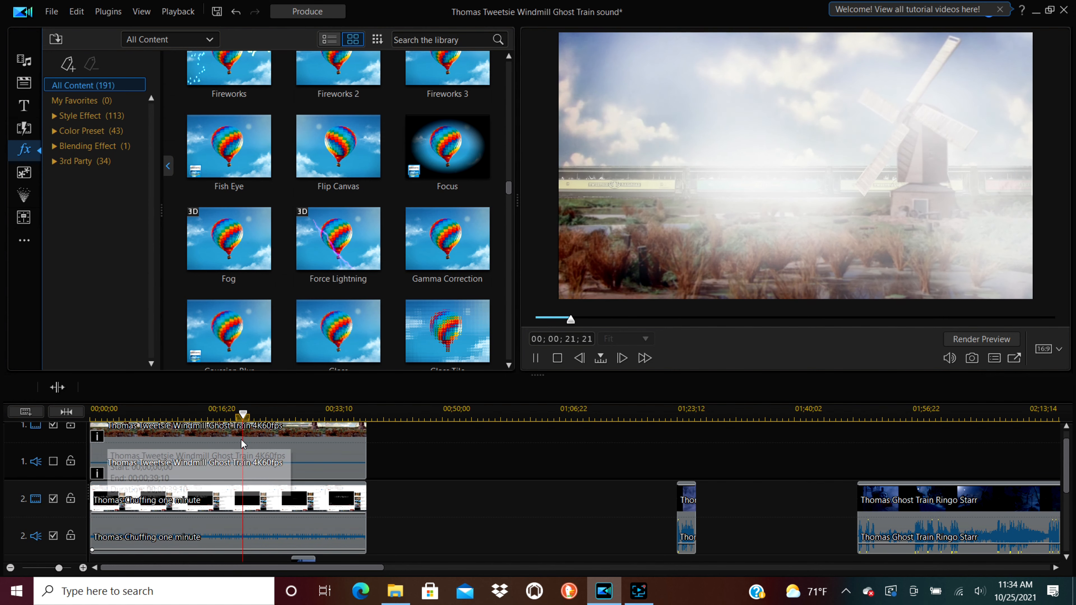
drag(243, 415, 330, 415)
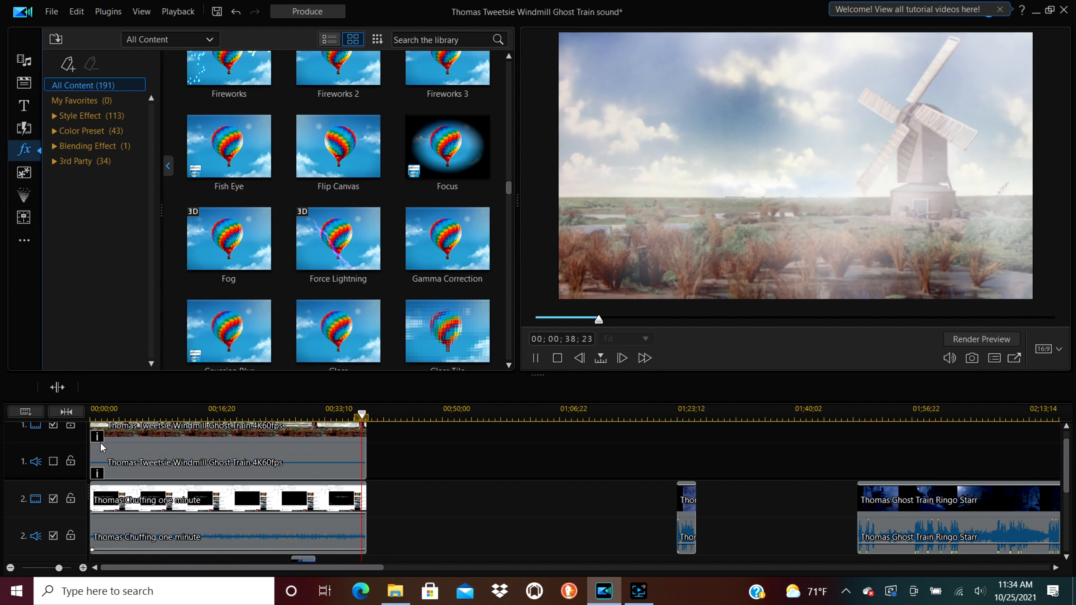
In the windmill clip's Fog settings, raise Direction to 200 and play the result
right_click(154, 428)
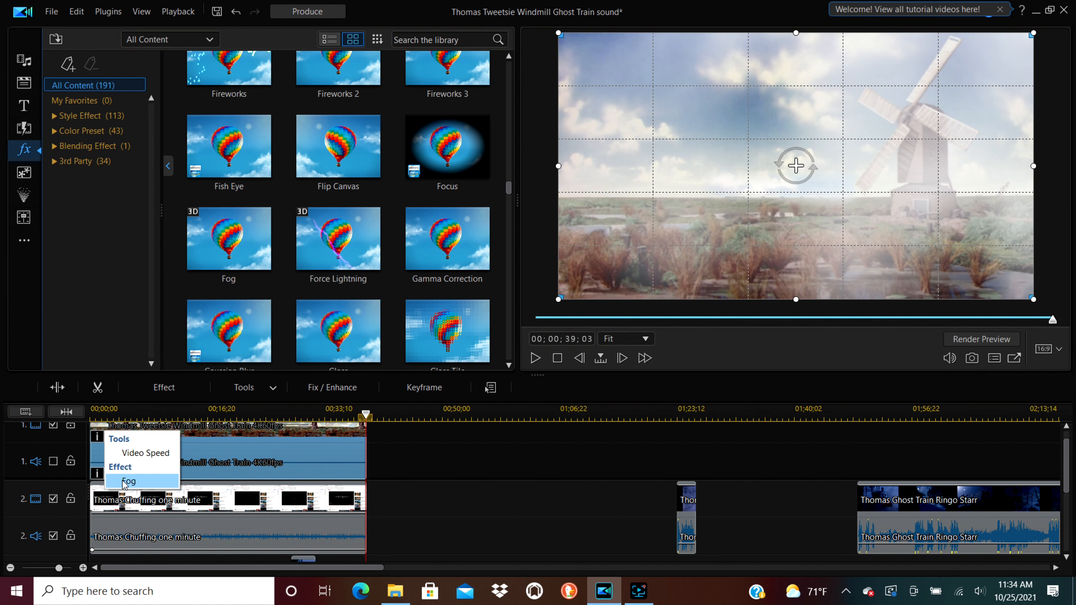
click(129, 481)
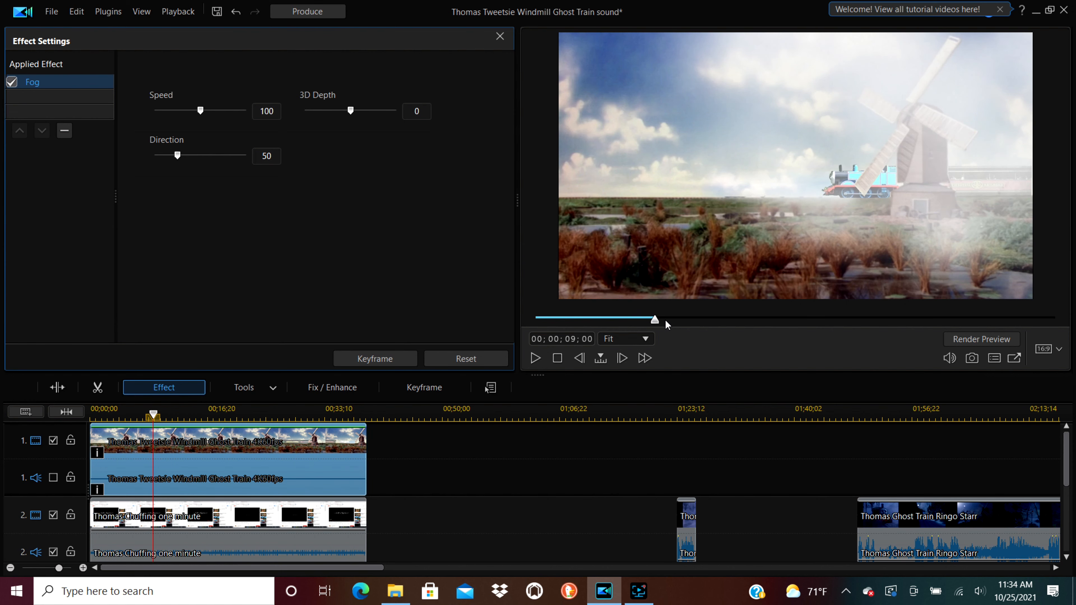
mouse_move(178, 157)
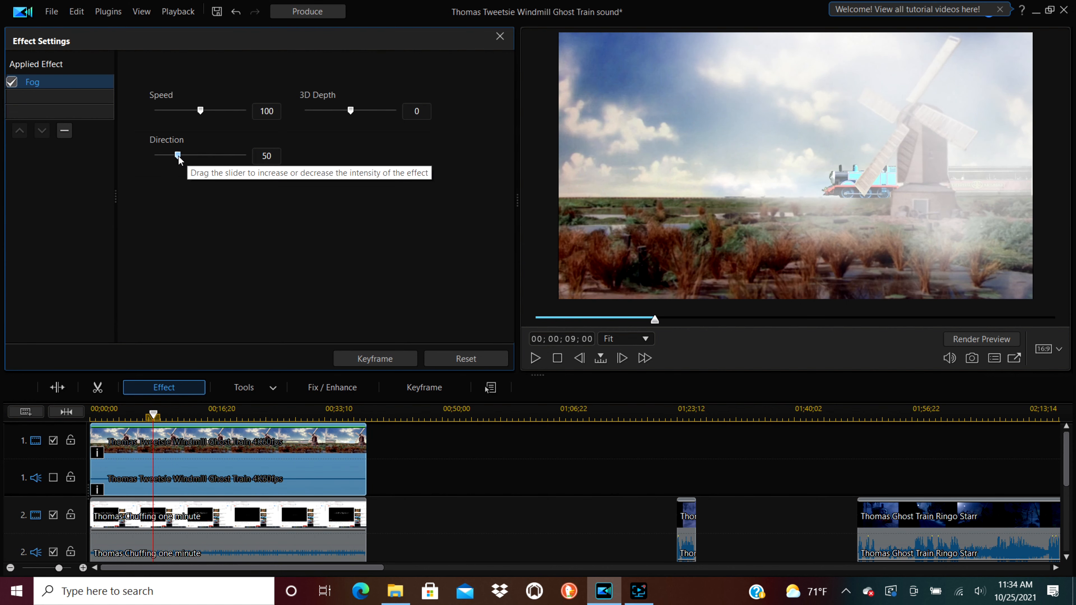
drag(177, 156, 215, 156)
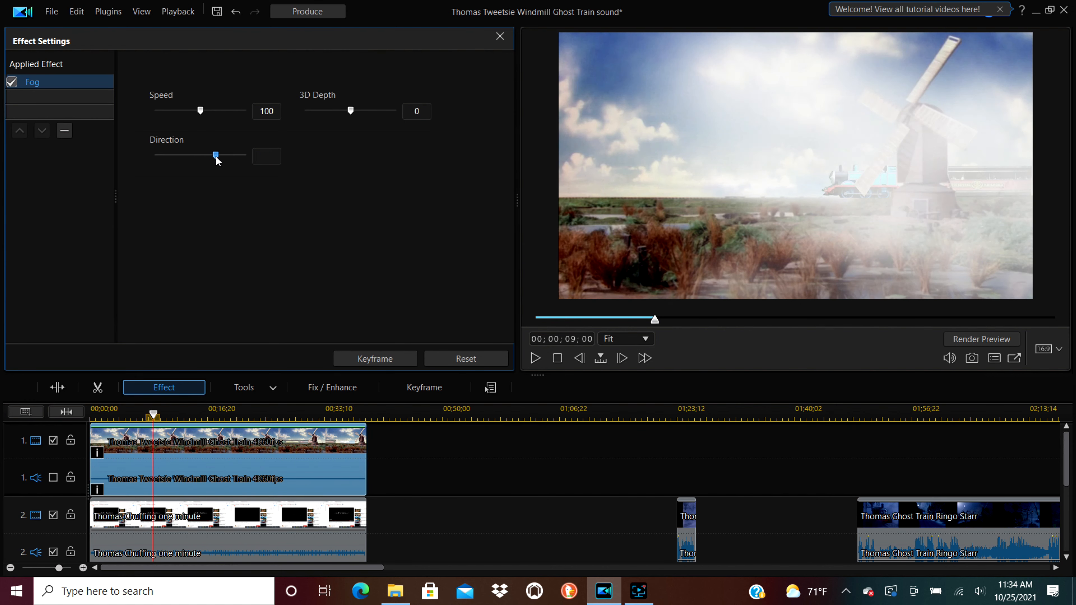
drag(214, 156, 245, 156)
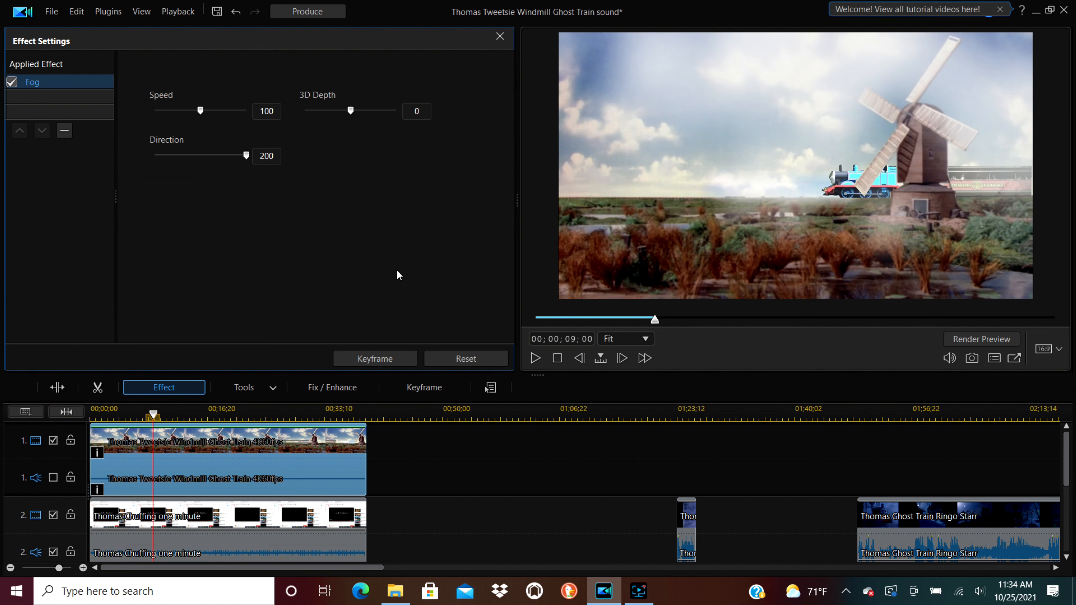
click(536, 358)
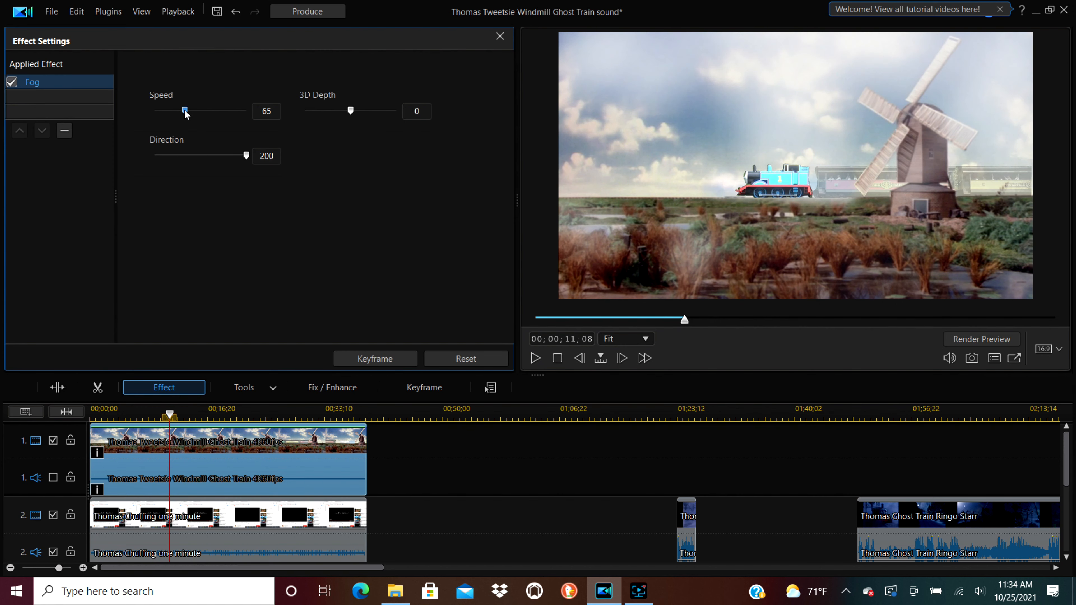
Slow the fog Speed to 45 and play the scene again
drag(184, 111, 177, 111)
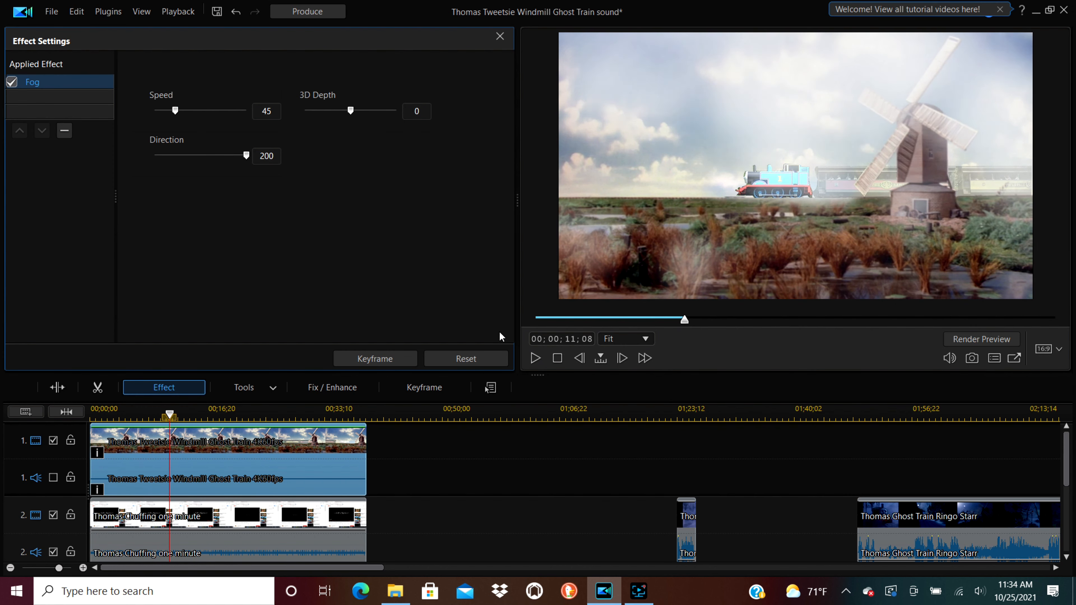
click(535, 359)
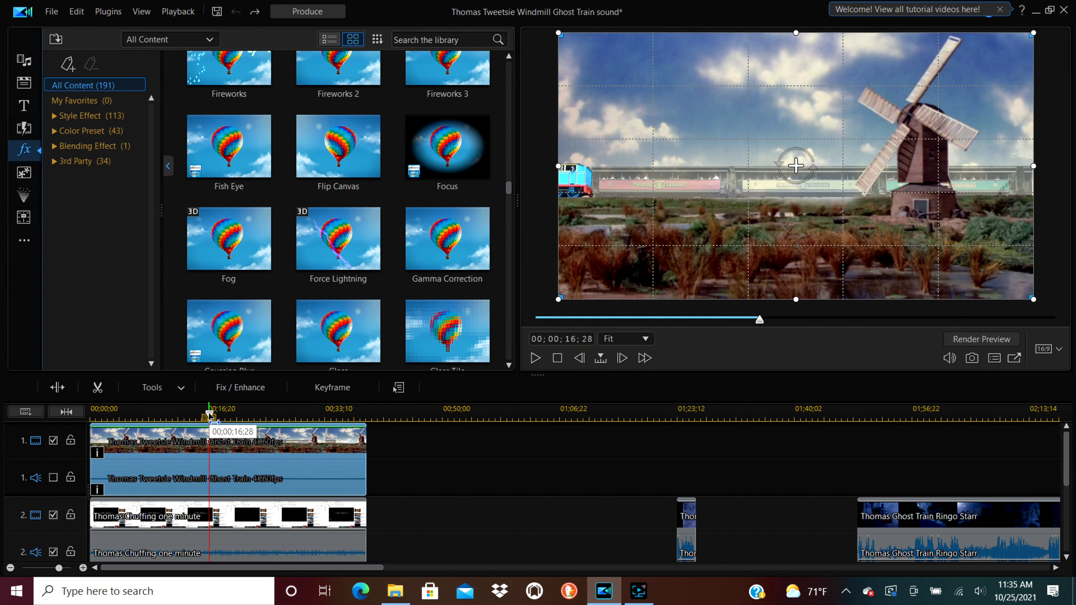
mouse_move(373, 297)
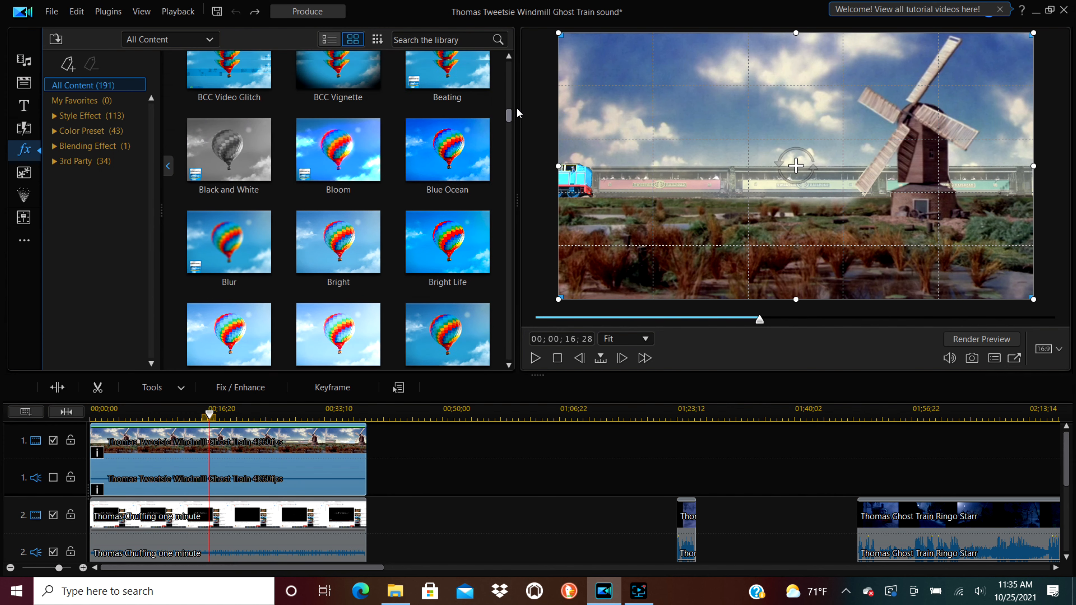
Scroll through more of the Effect Room thumbnails
scroll(down, 3)
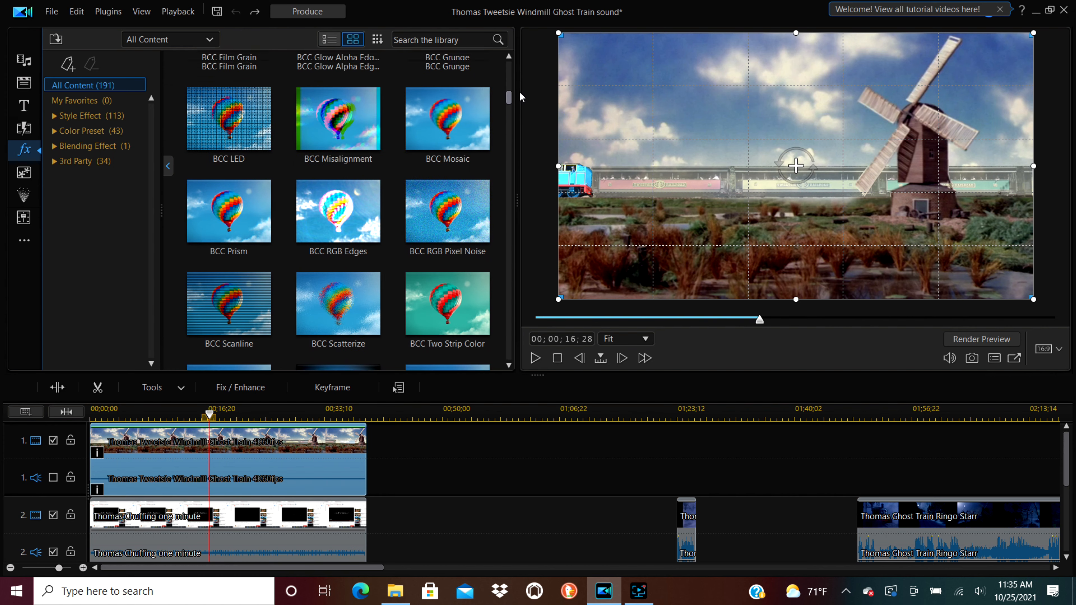
scroll(down, 3)
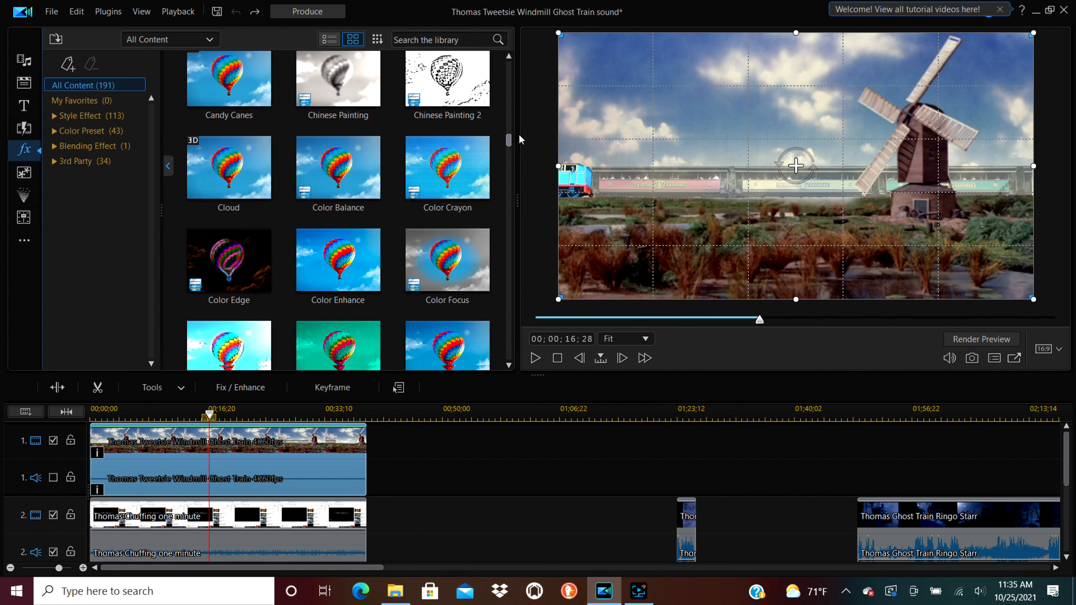
scroll(down, 3)
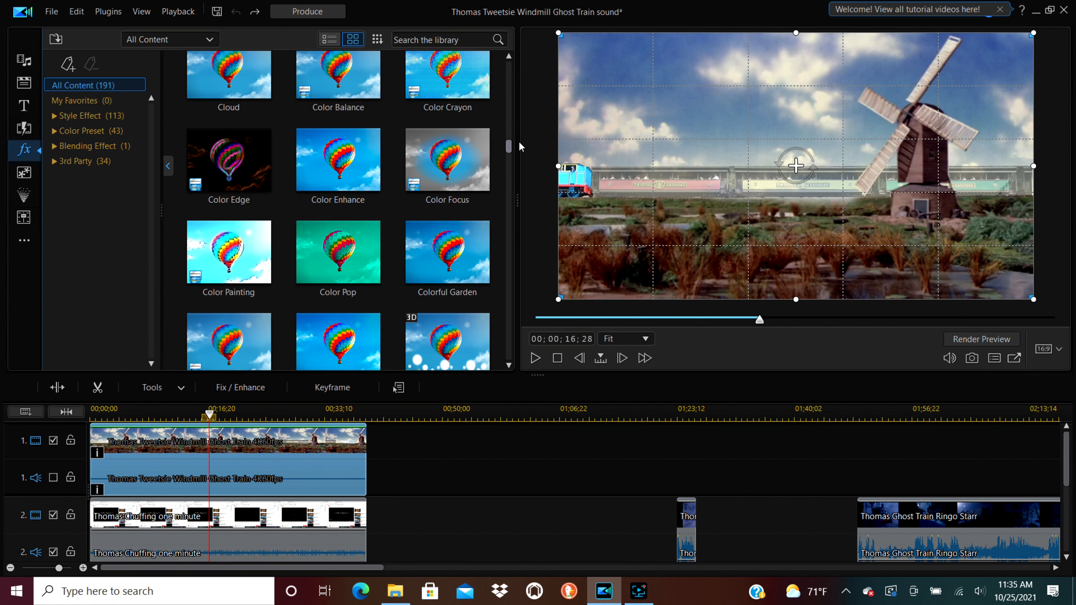
scroll(down, 3)
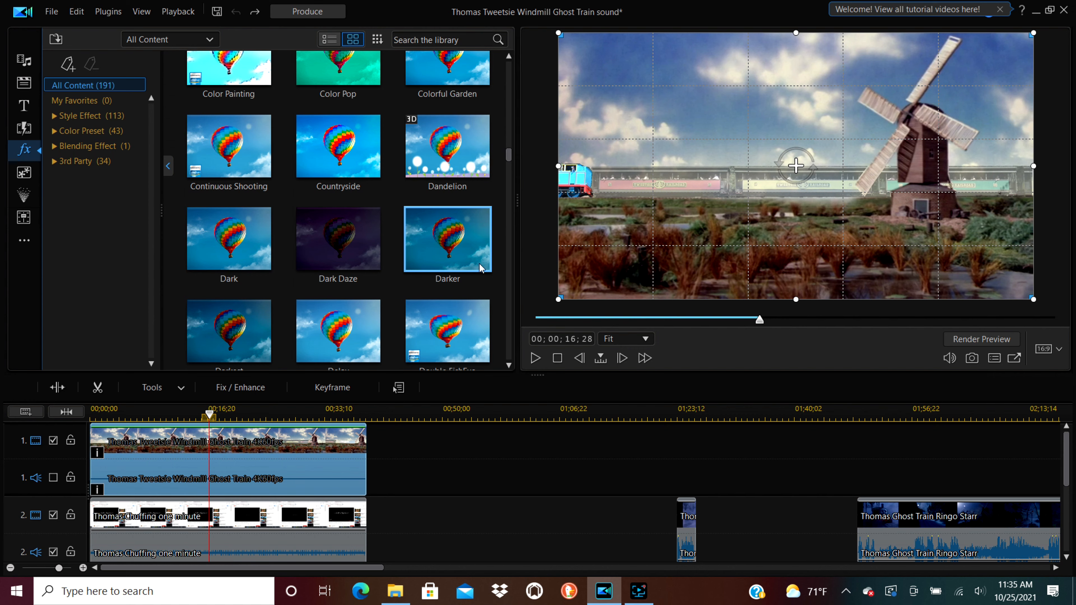
mouse_move(620, 502)
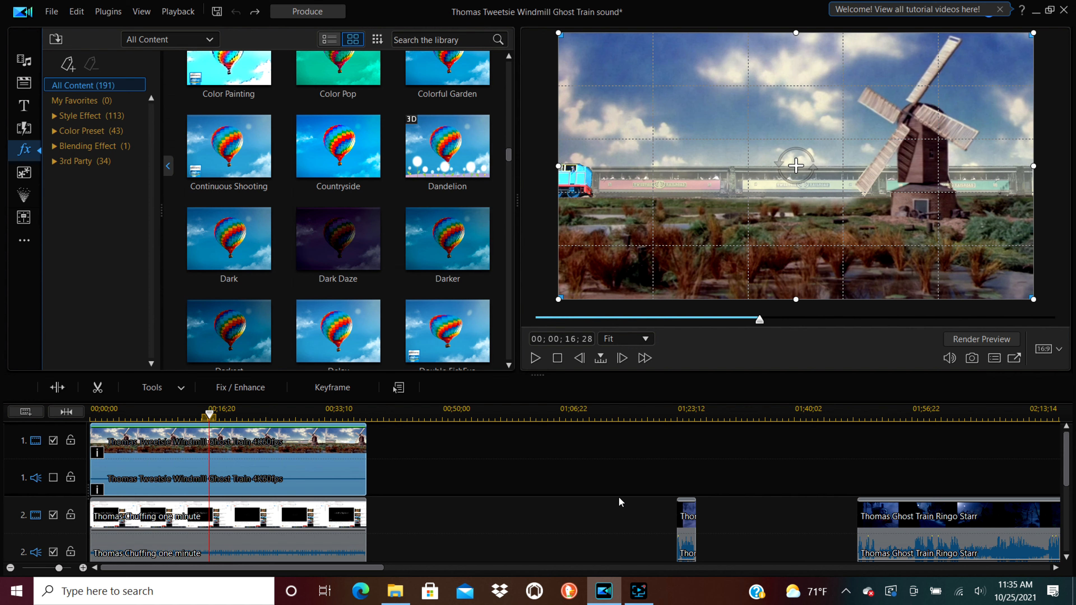
Bring the running screen recorder's control window up over the editor
click(638, 594)
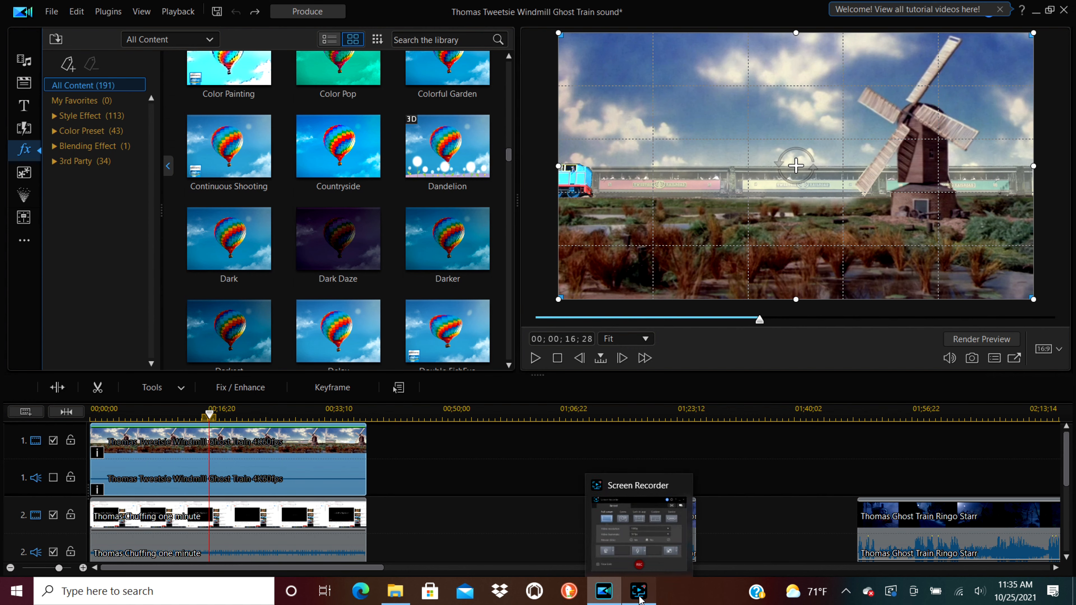
click(639, 596)
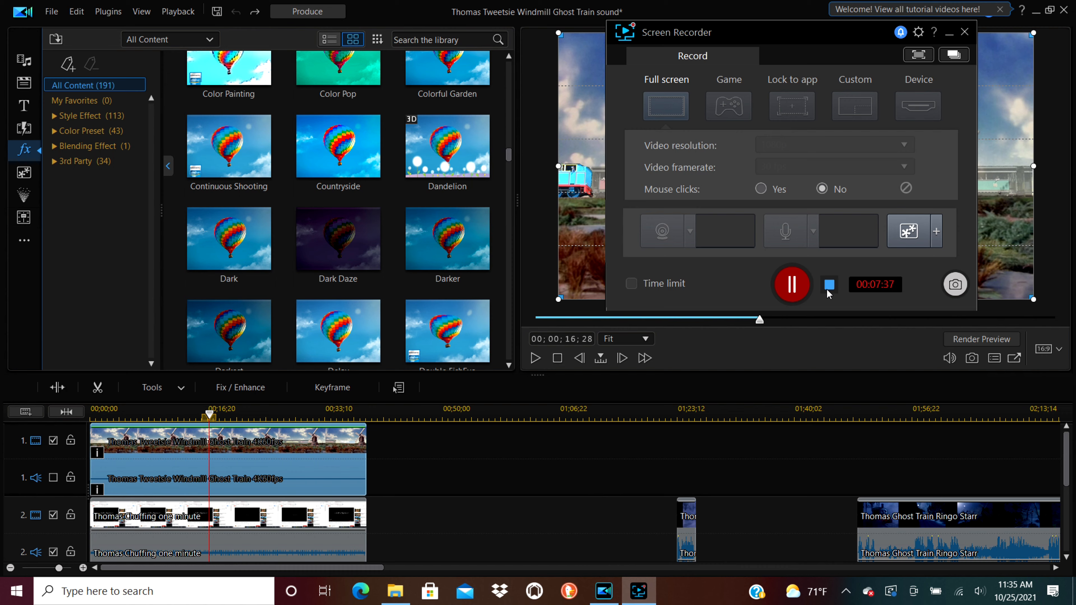